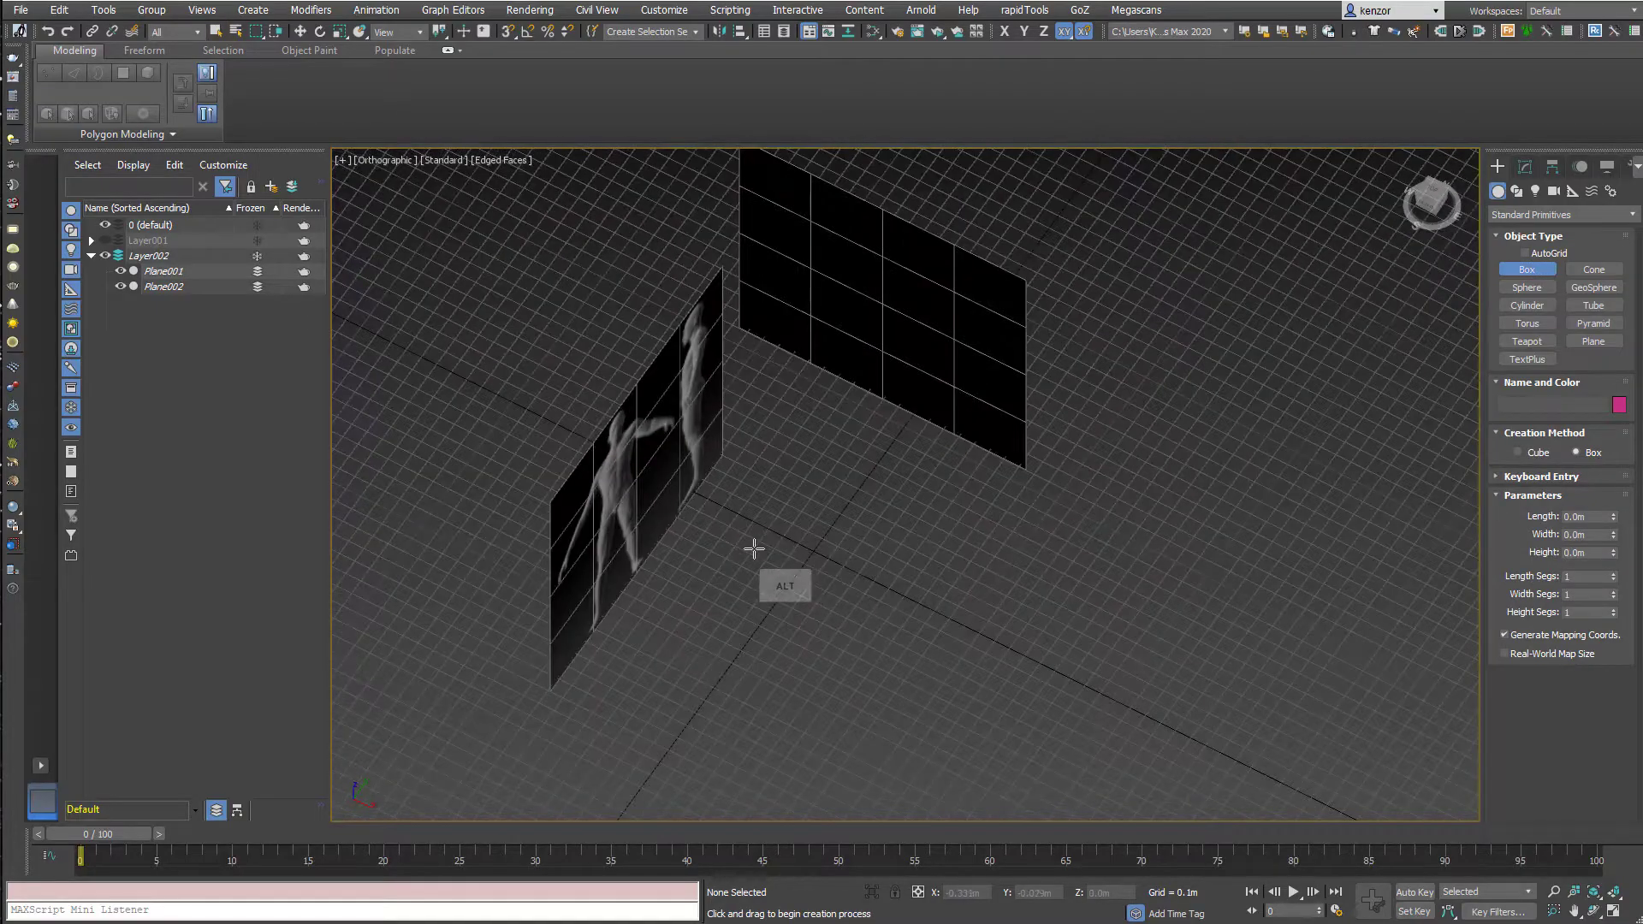
Draw a box at the torso over the references and convert it to Editable Poly.
drag(751, 522, 888, 569)
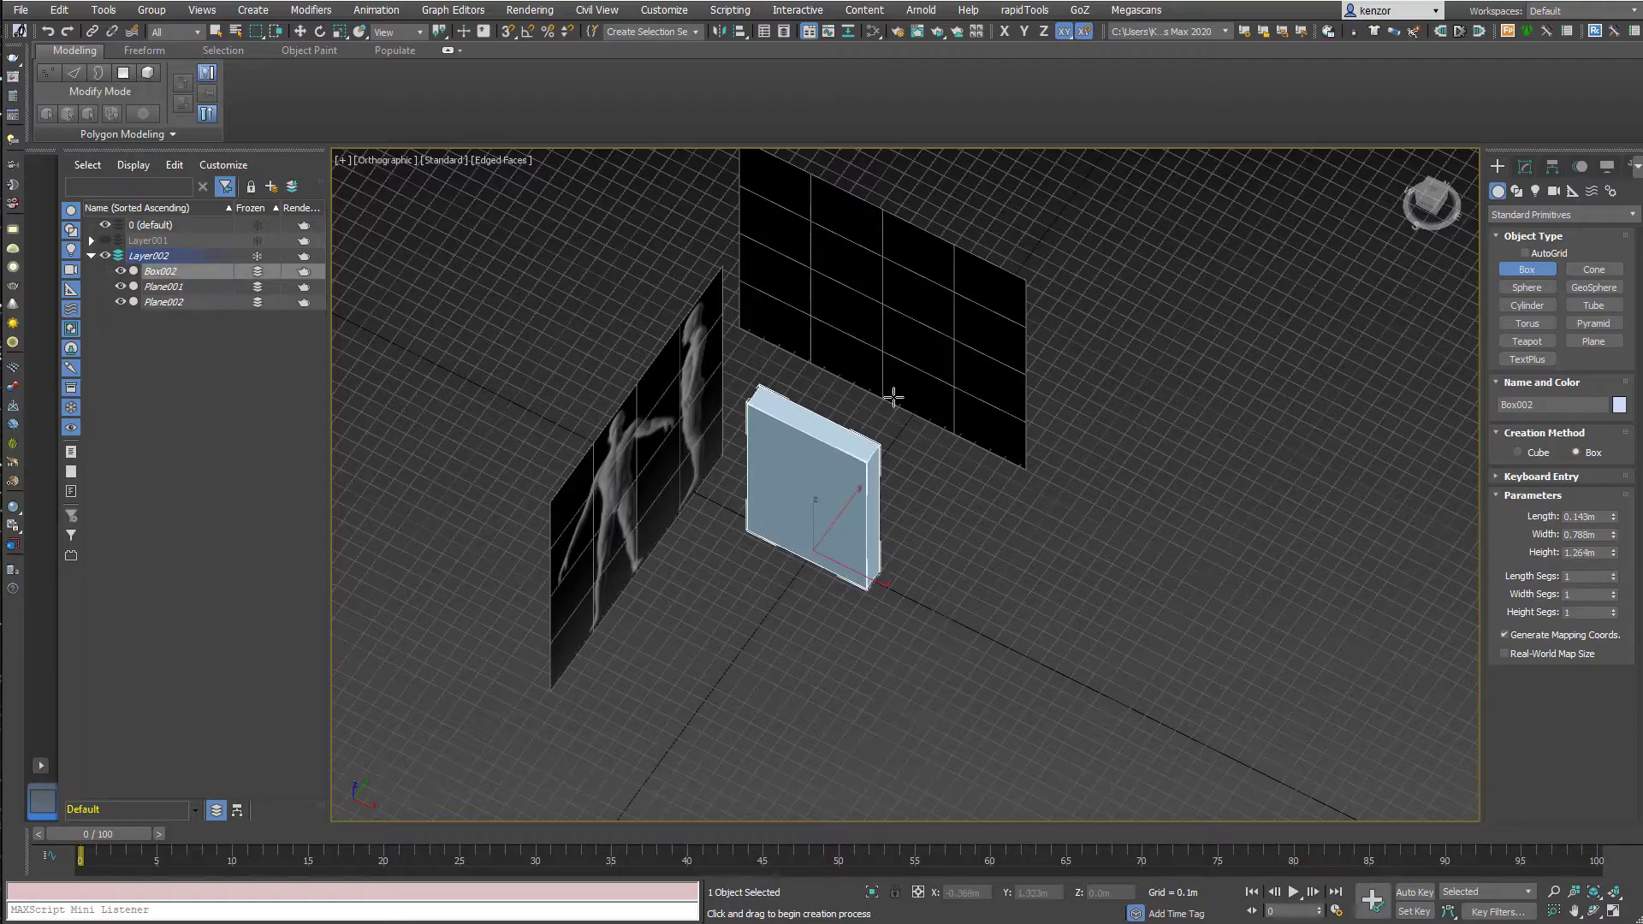
mouse_move(1020, 736)
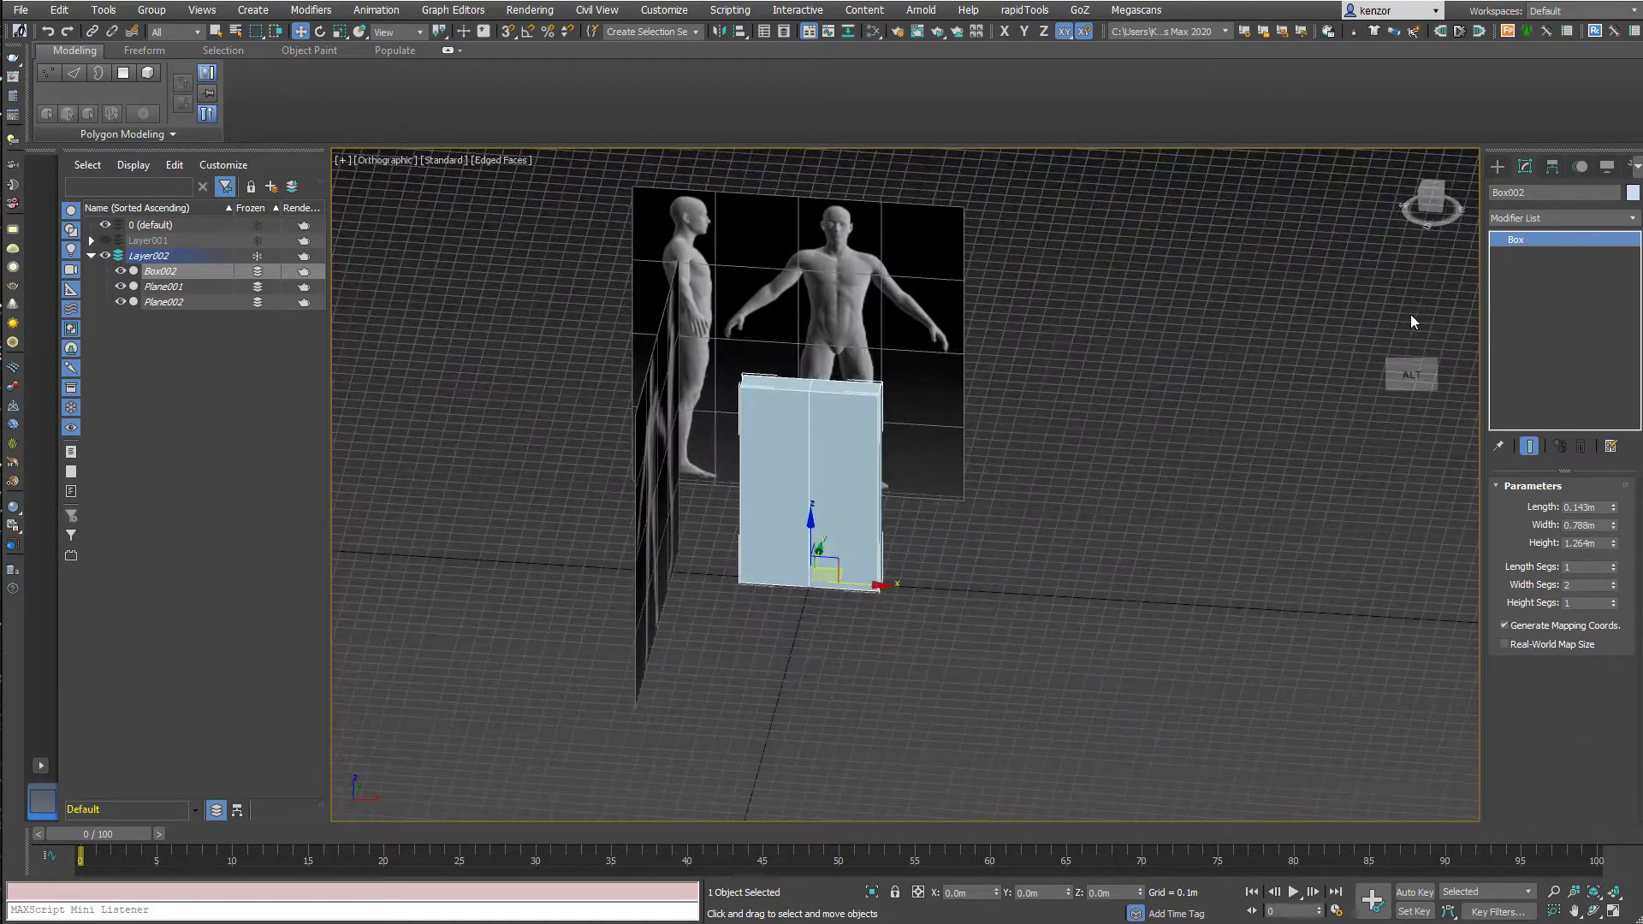
right_click(1527, 240)
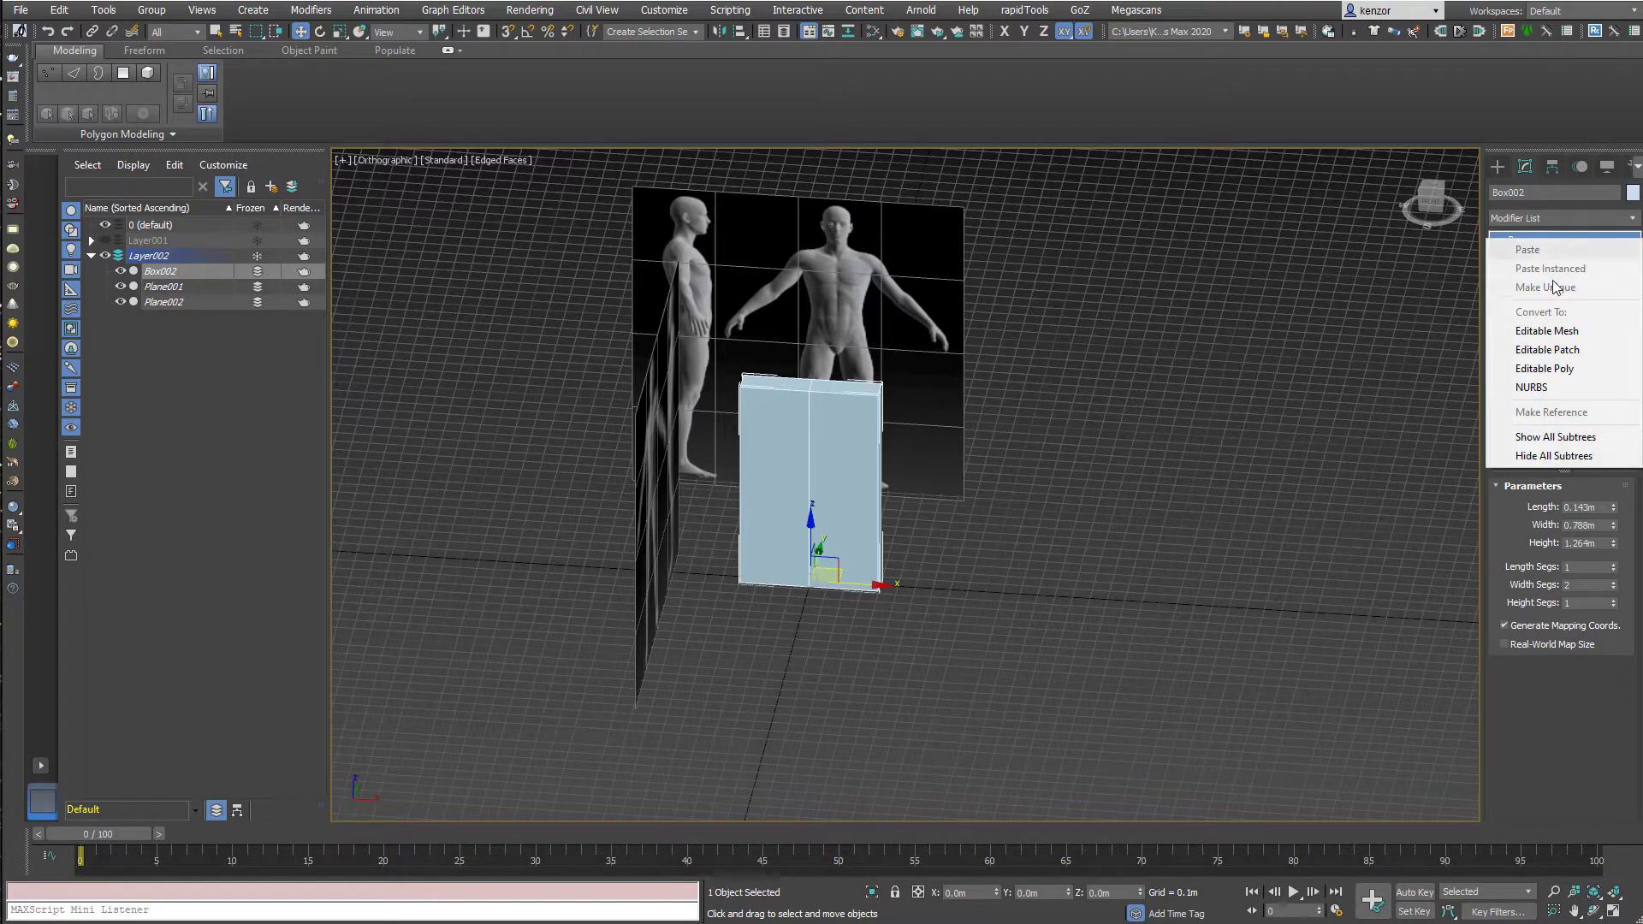
click(1543, 368)
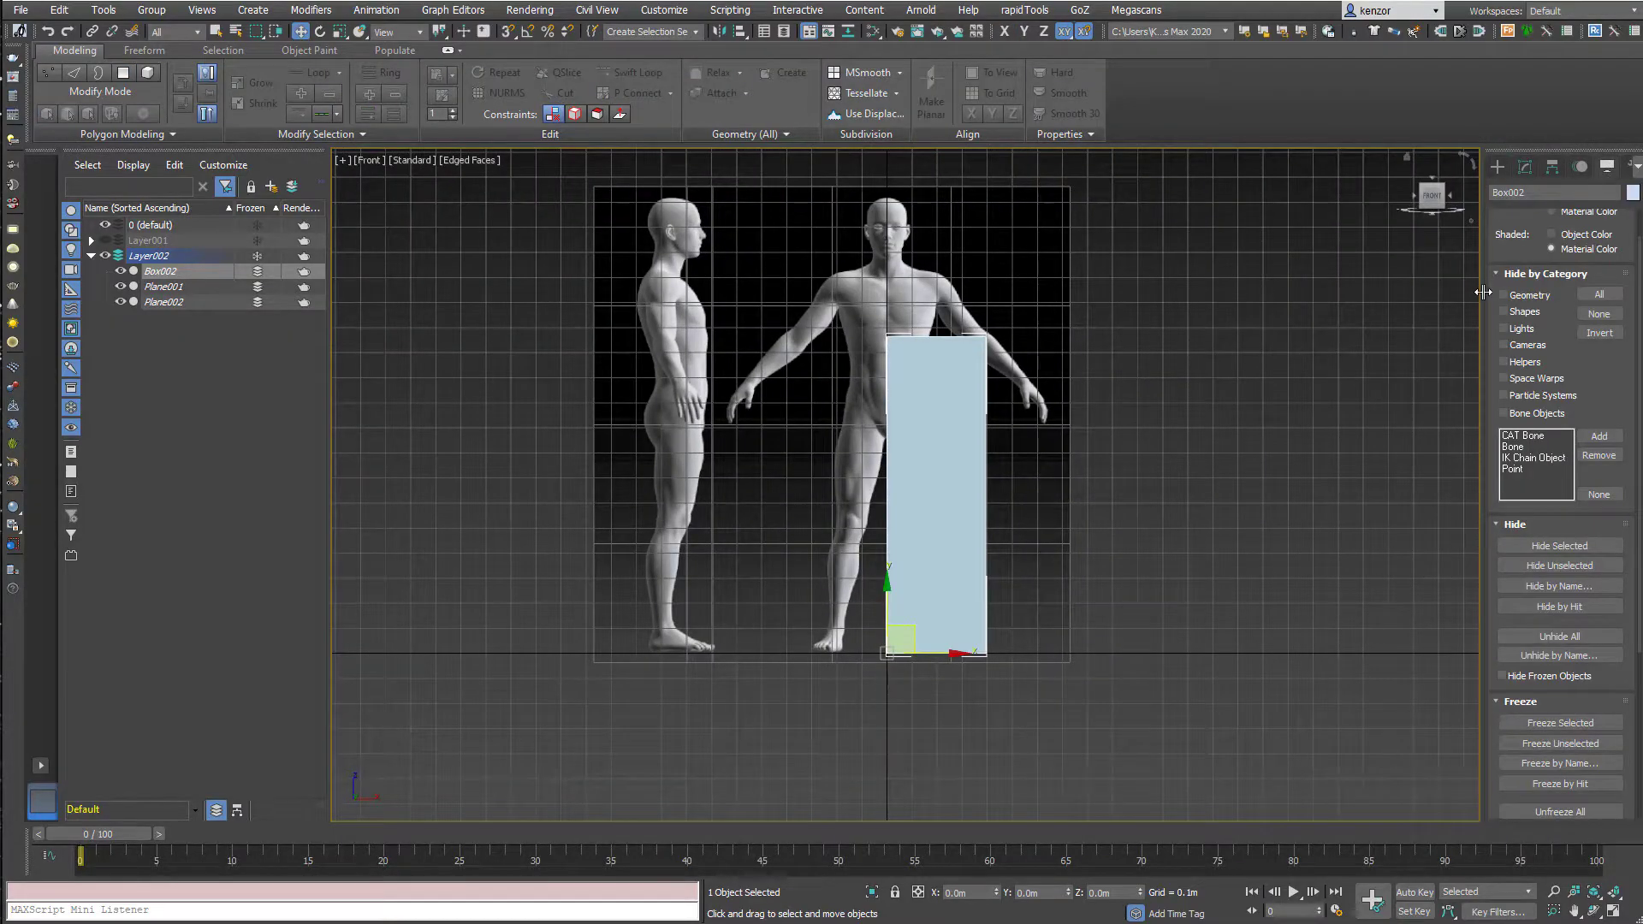
Enable See-Through in the box's Display Properties.
click(1498, 526)
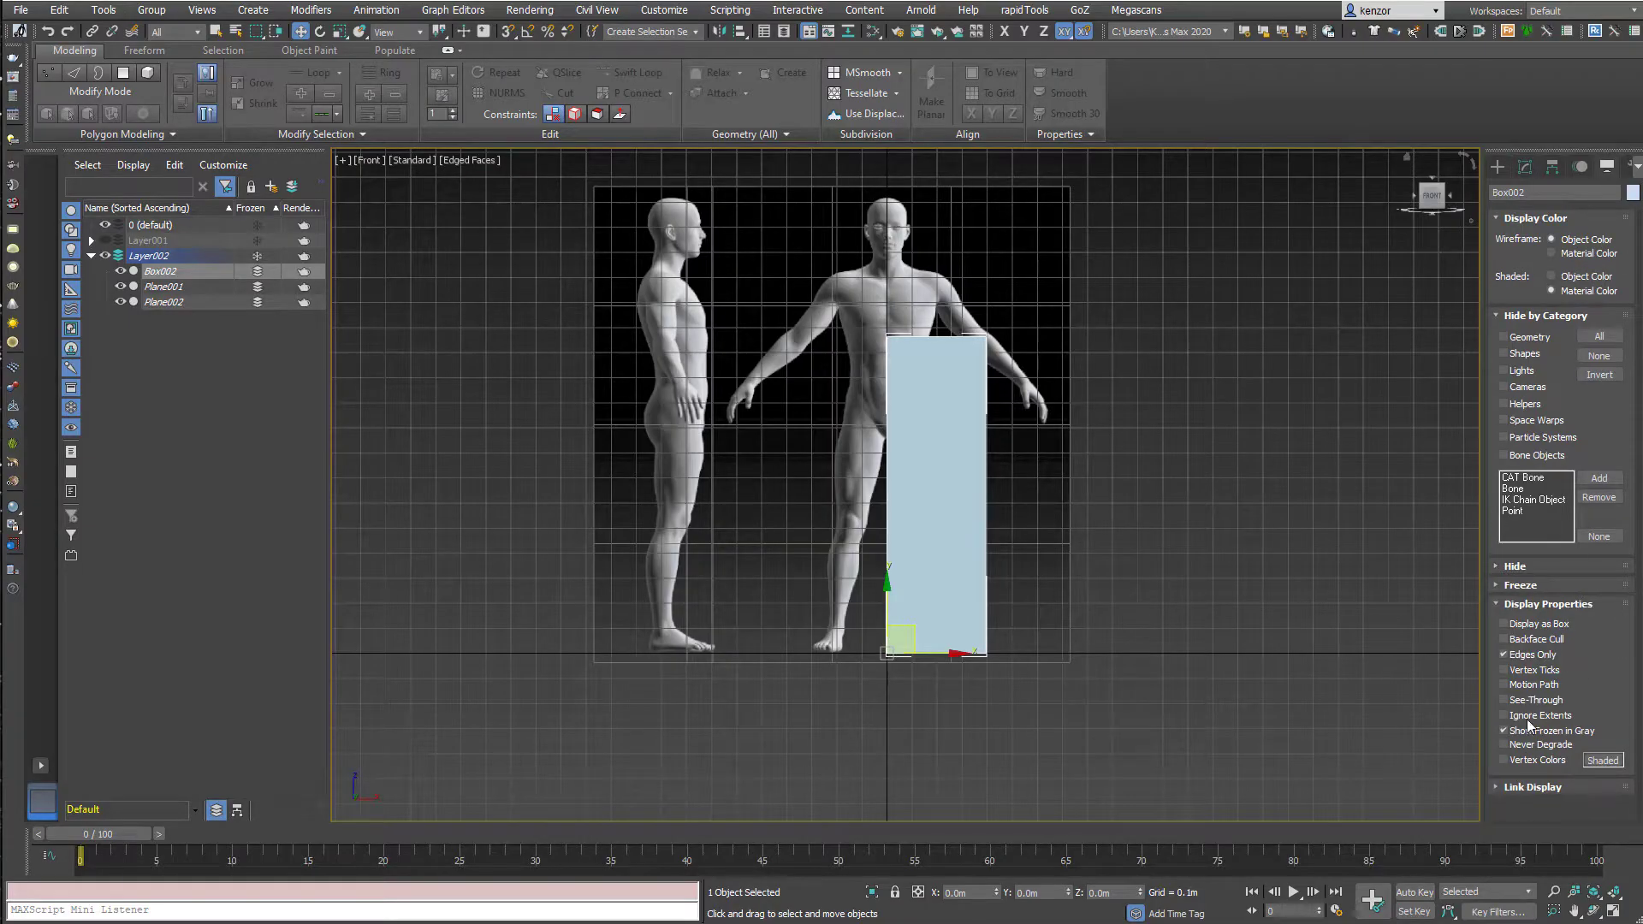
click(1503, 700)
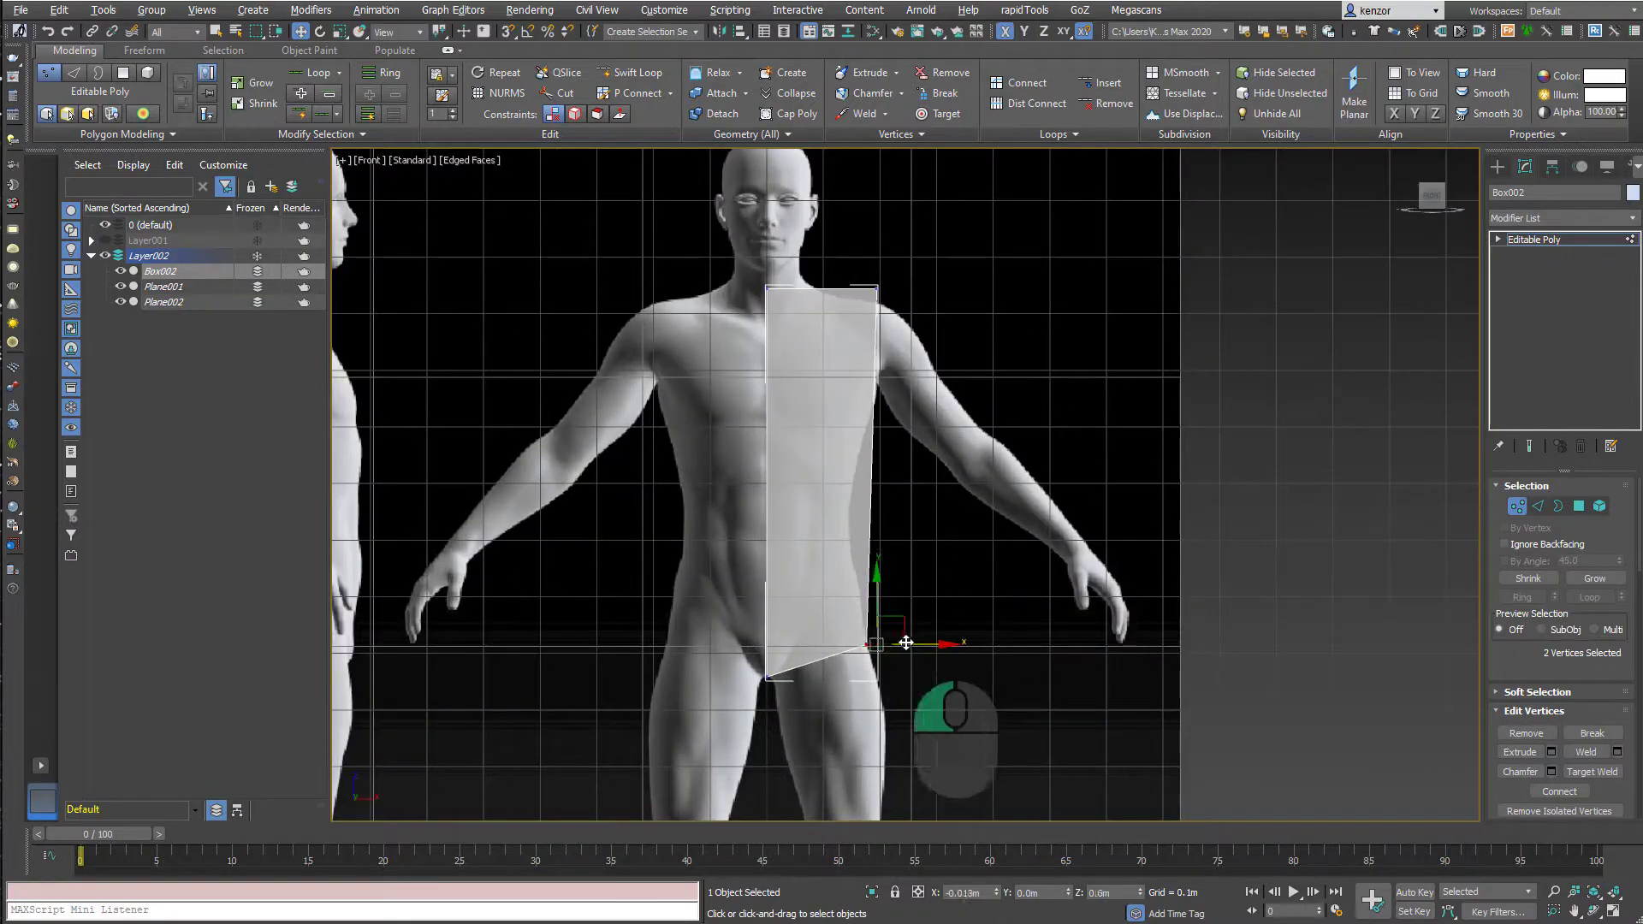
Move the hip and torso vertex rows onto the side silhouette in the Right view.
click(637, 72)
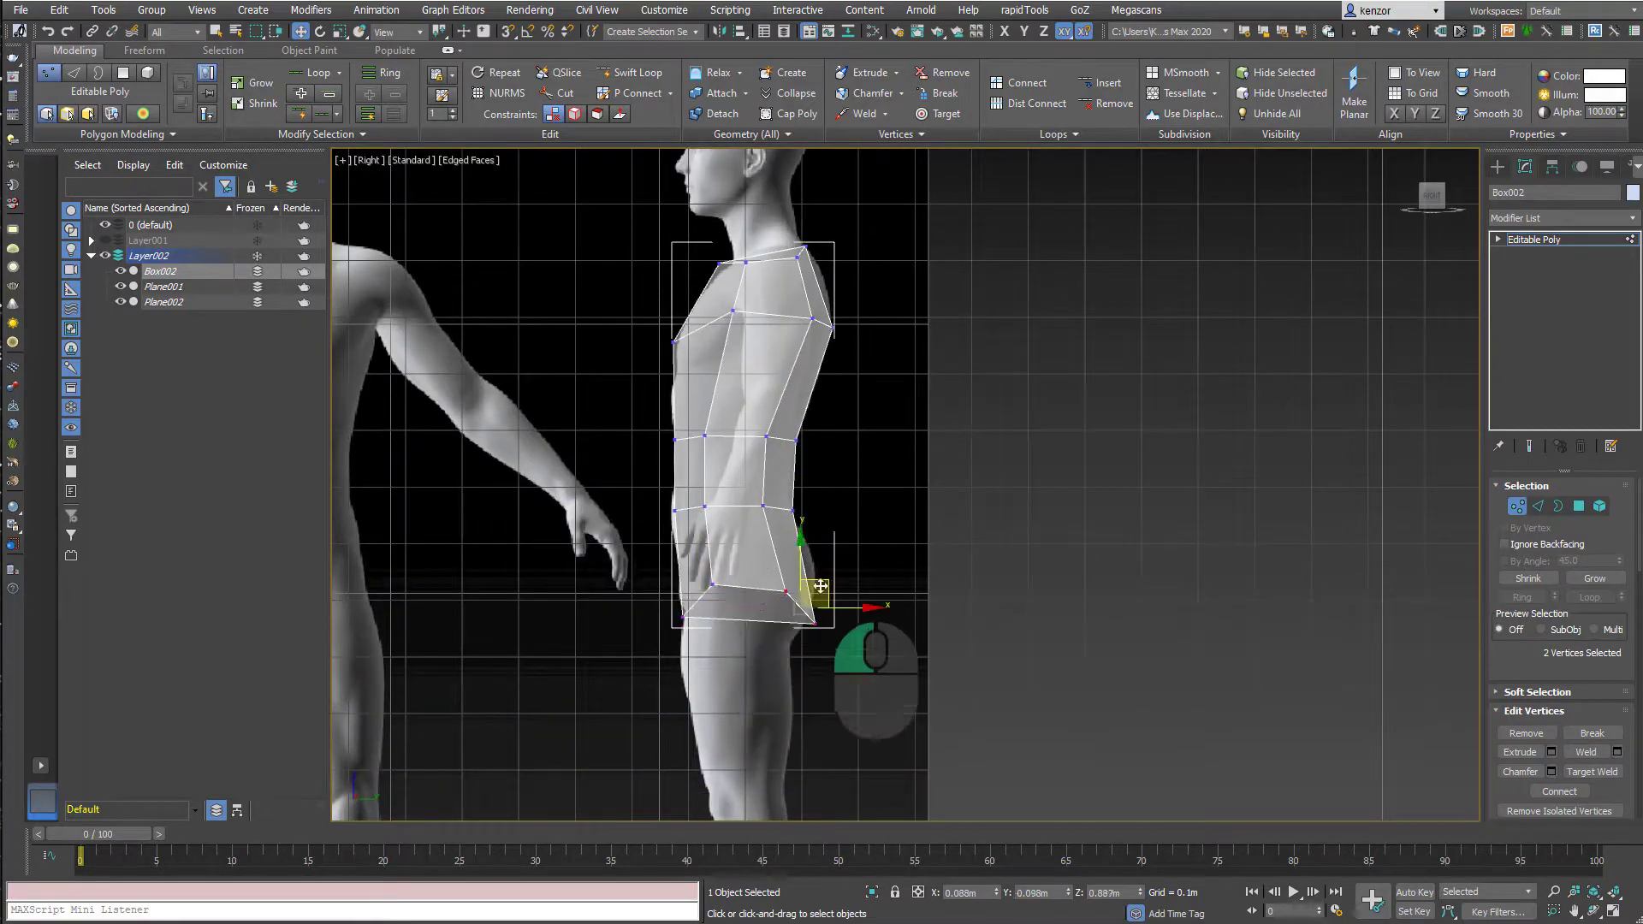
drag(818, 585, 807, 528)
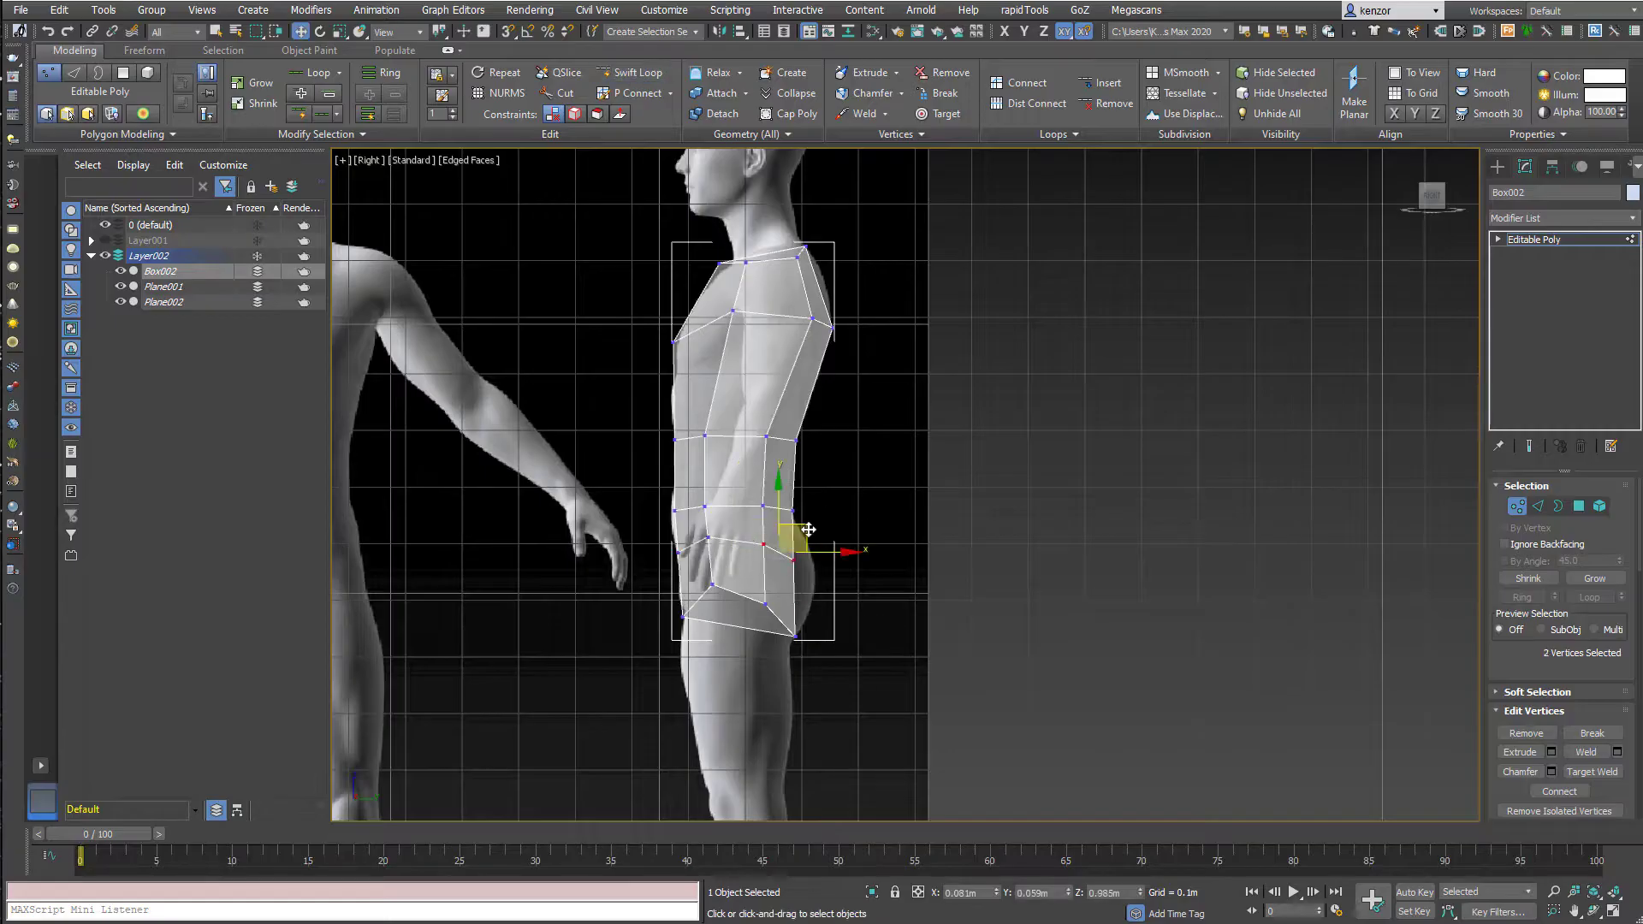
click(835, 395)
text(Symmetry)
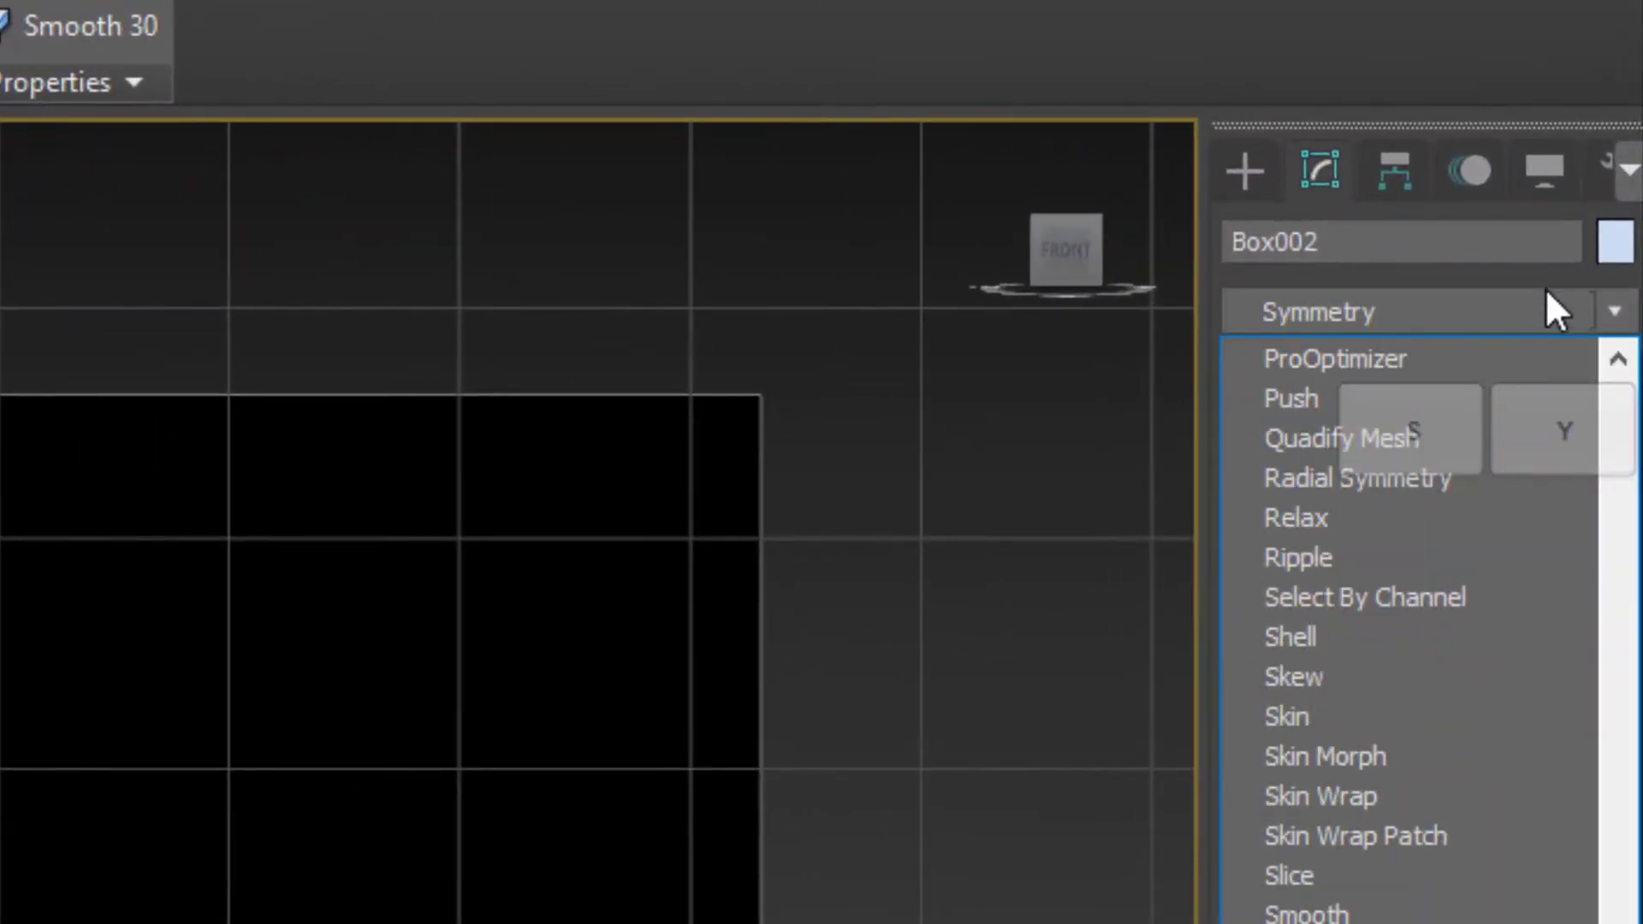
Add a Symmetry modifier and pull the top vertices up into a neck and head over the front reference.
click(1318, 311)
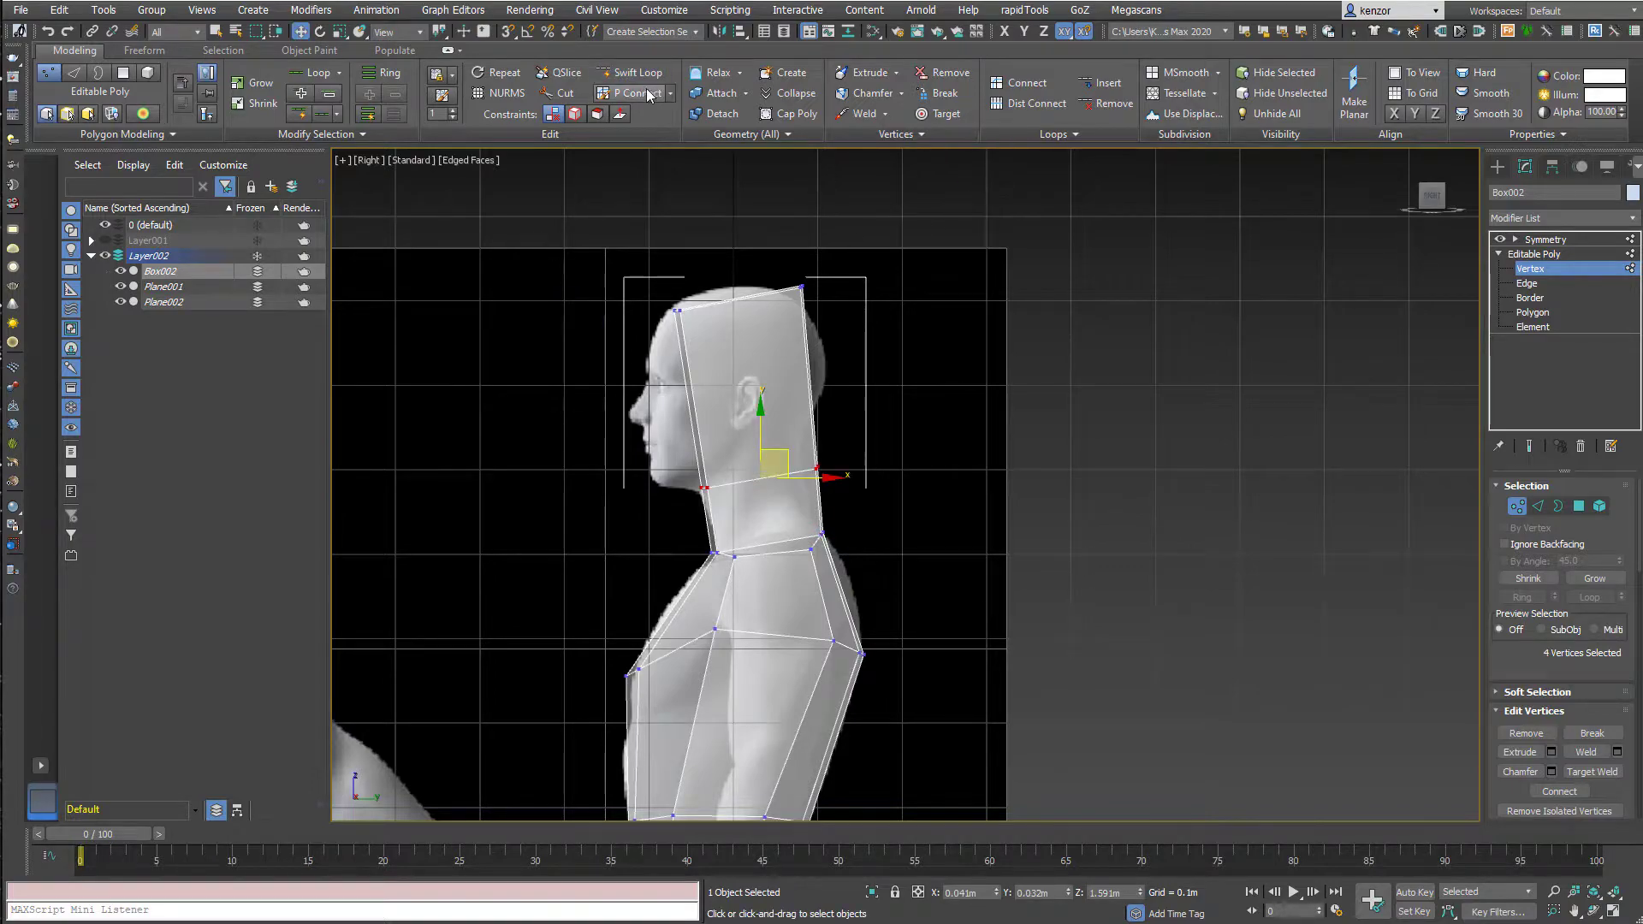
click(1532, 312)
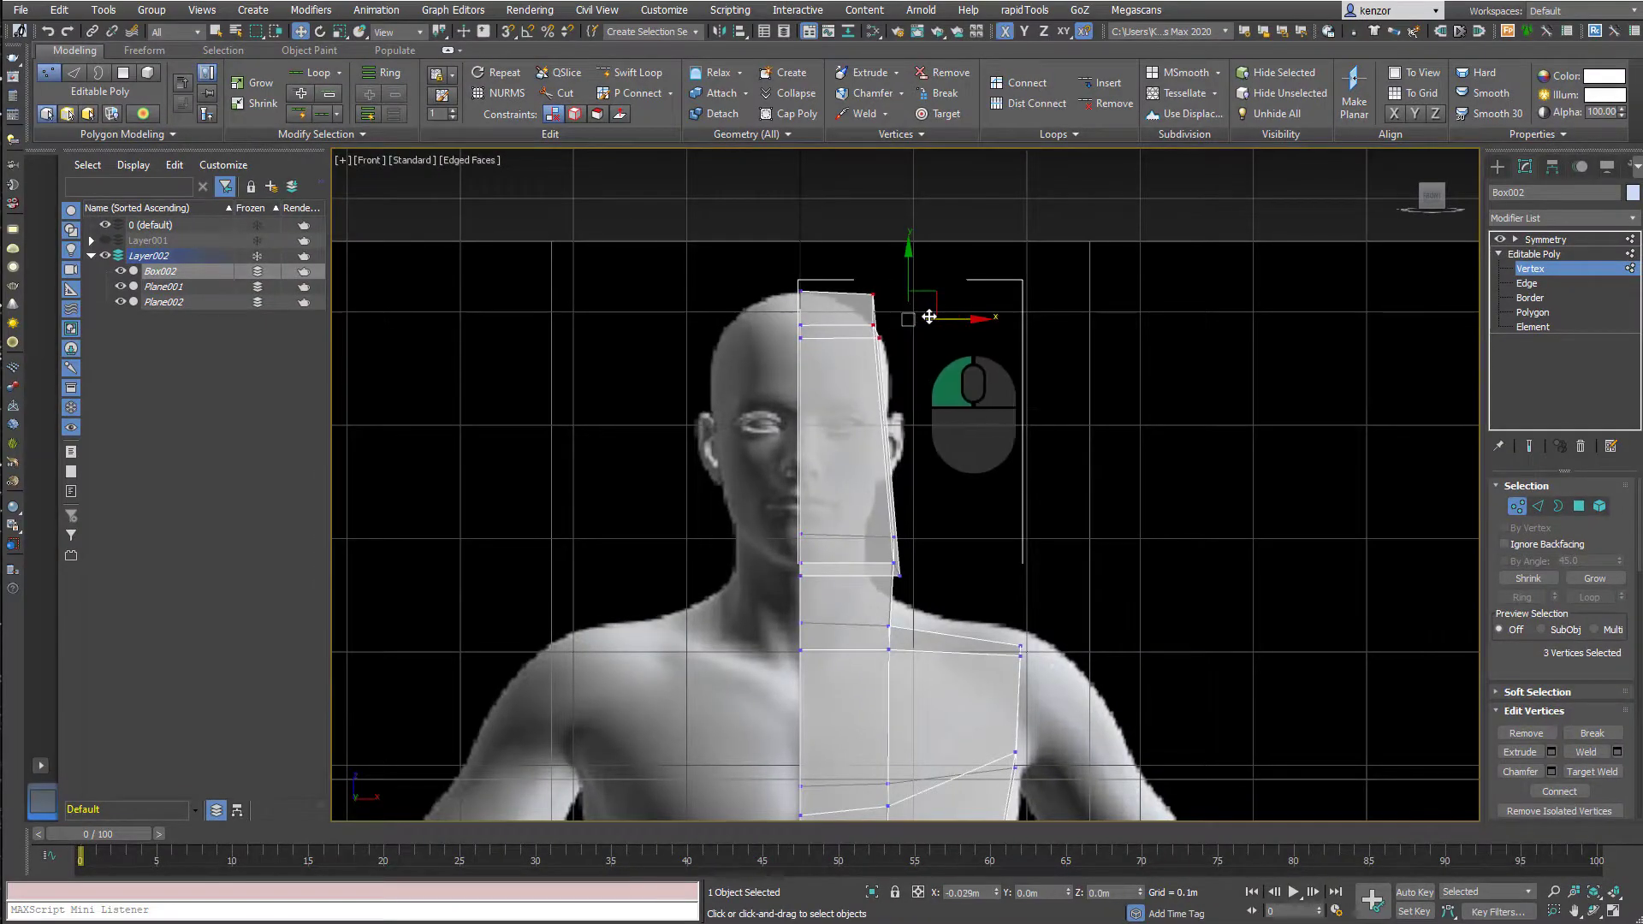
drag(930, 316, 847, 381)
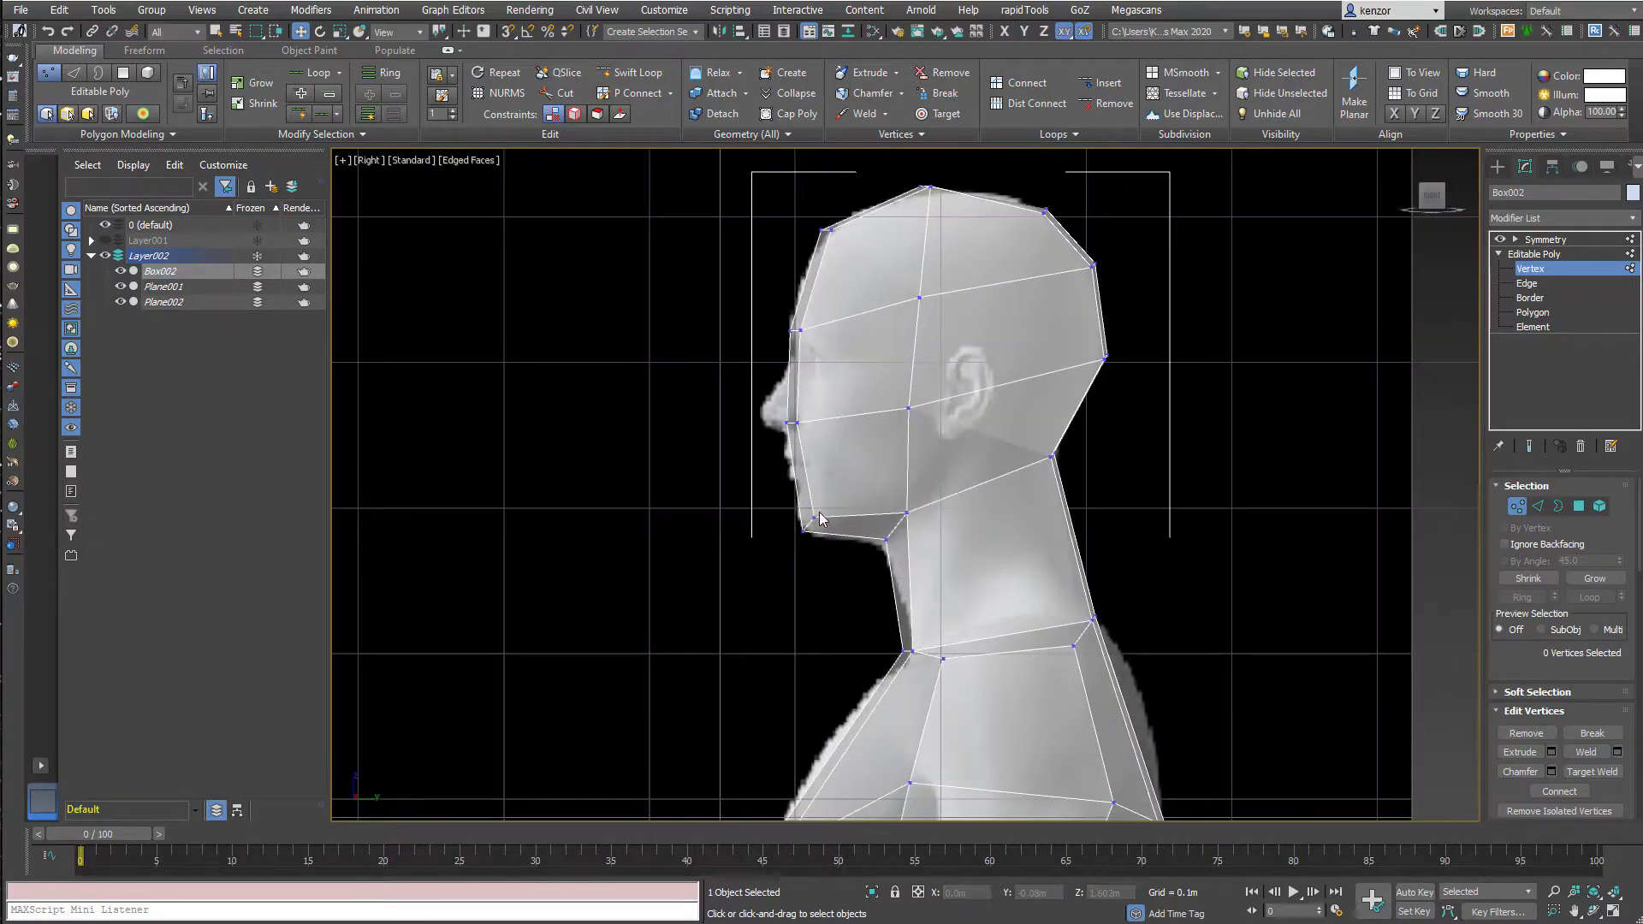
Adjust torso, neck and head vertices under the Symmetry modifier and orbit to review.
click(923, 182)
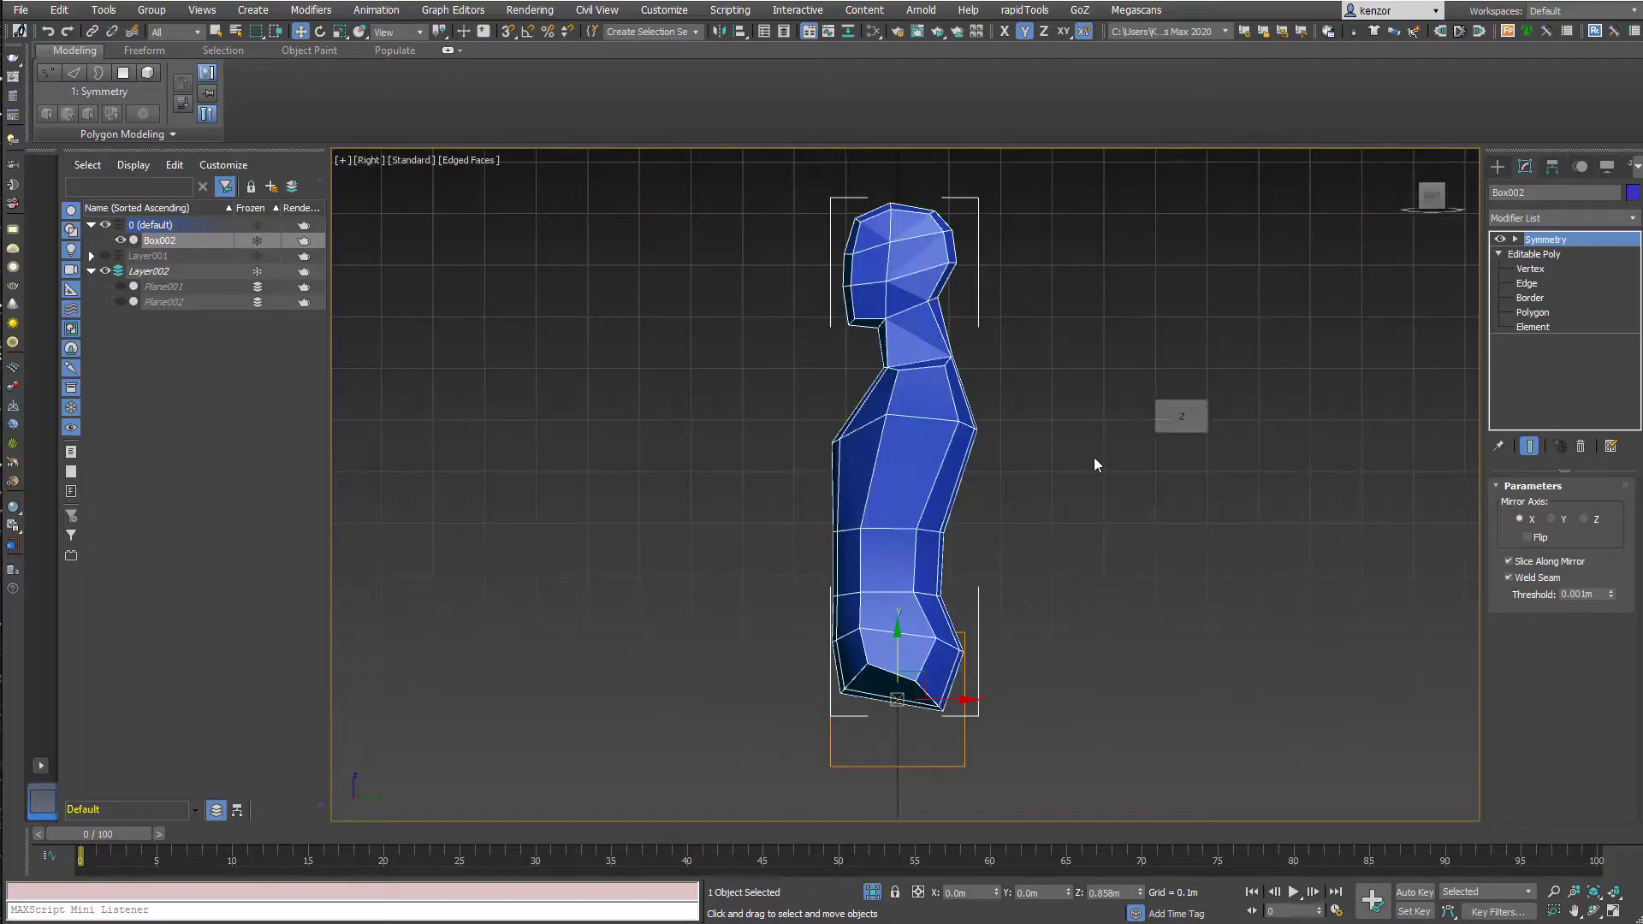
click(1530, 267)
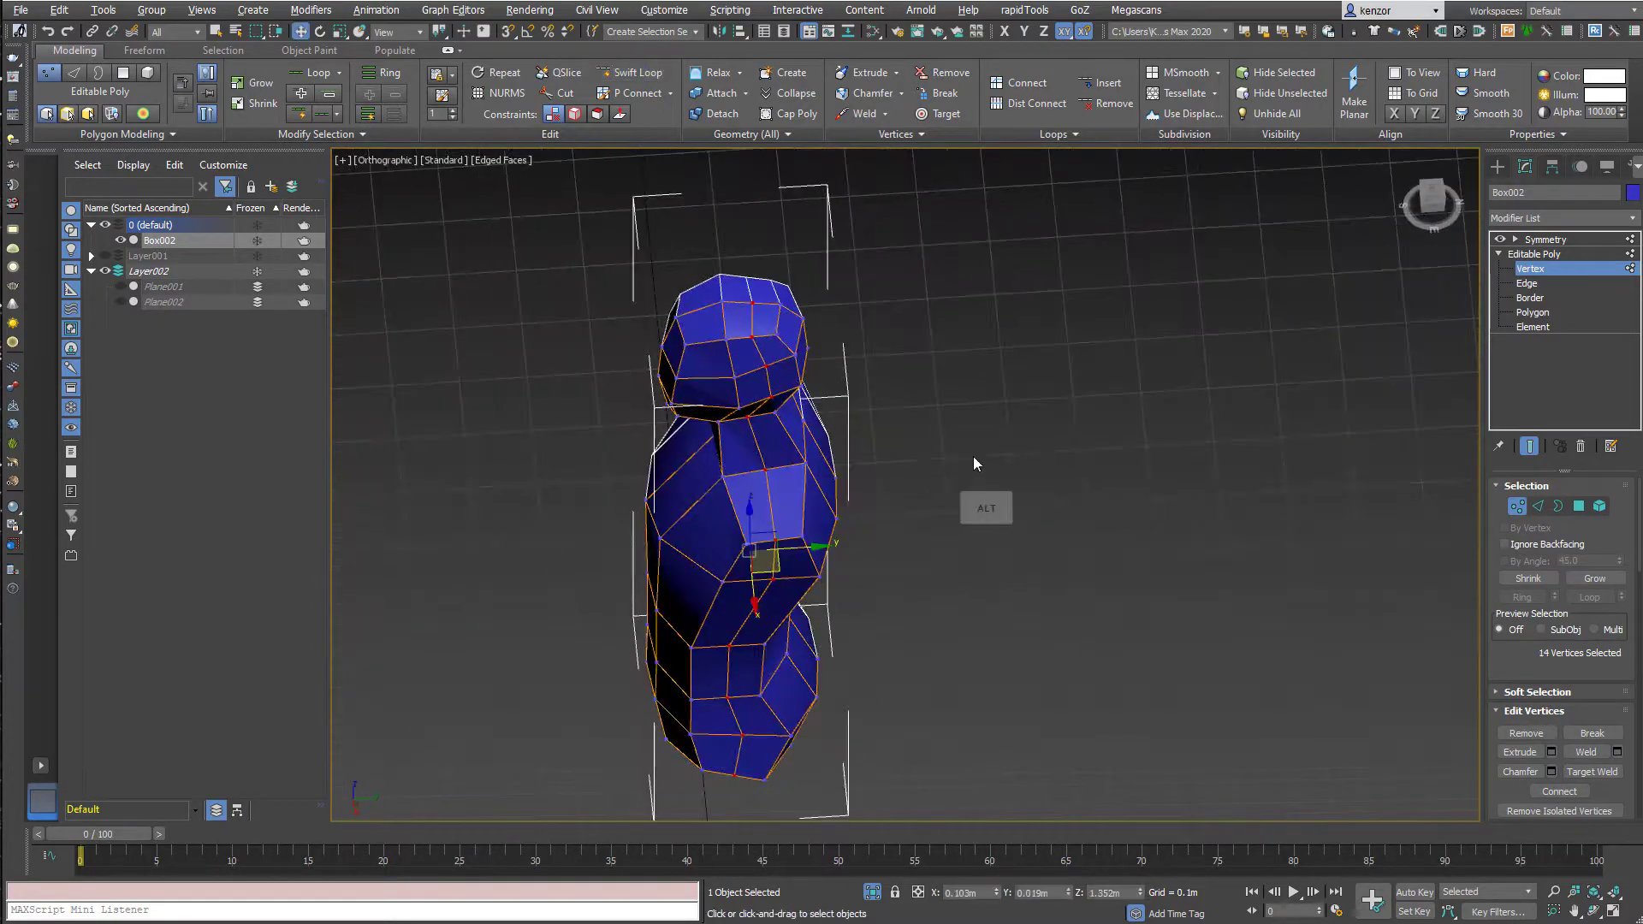
click(1527, 283)
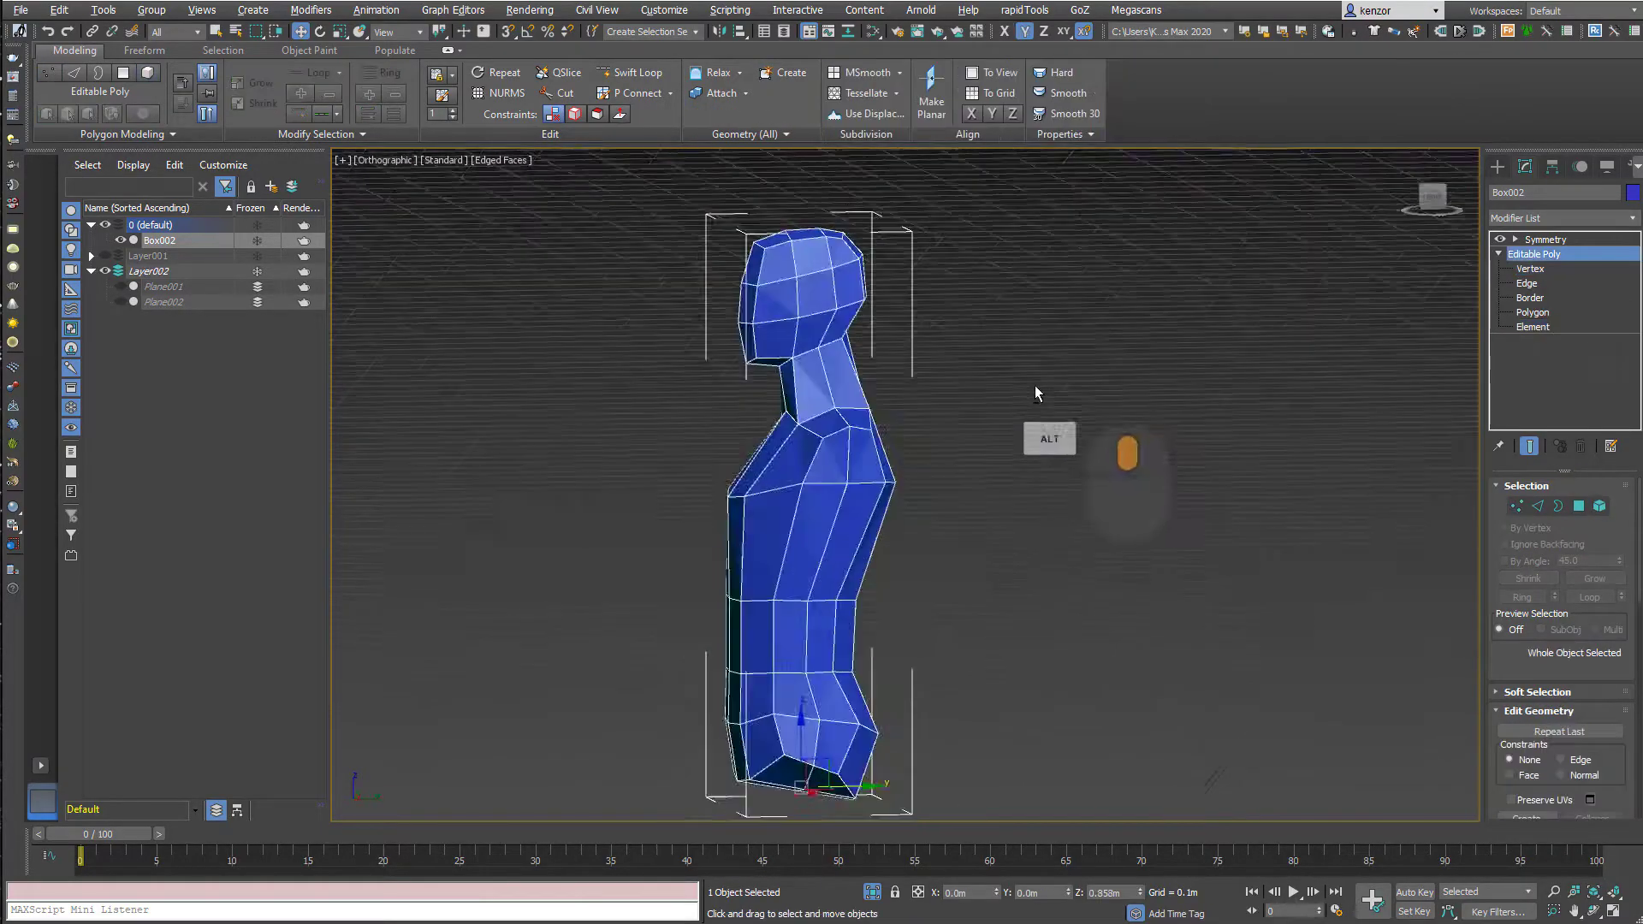
click(1530, 267)
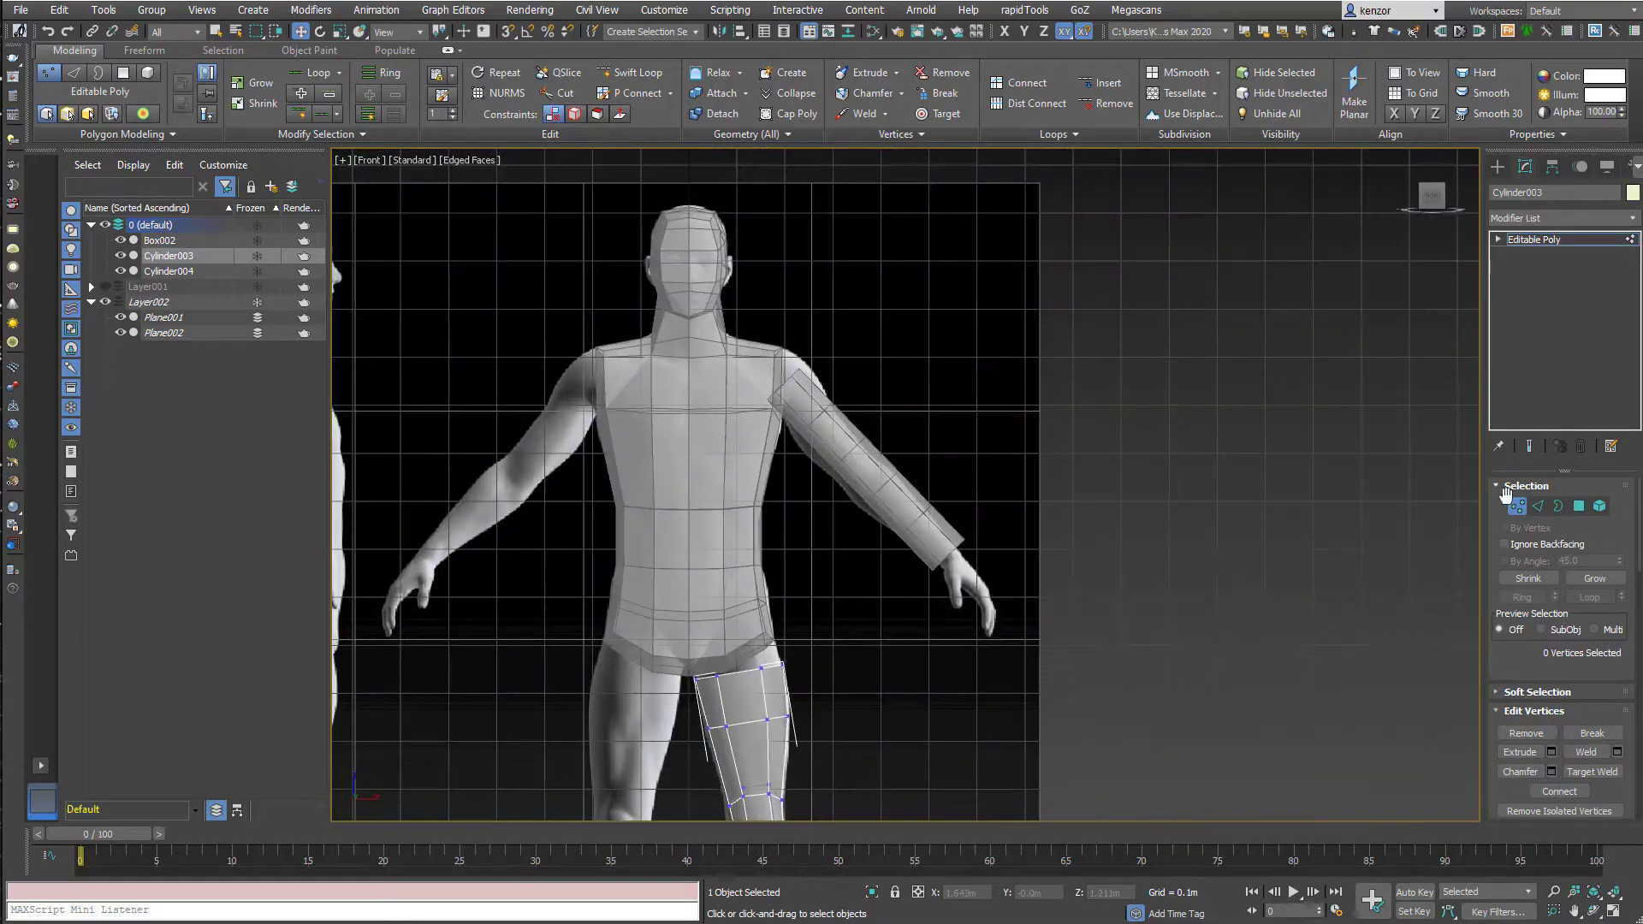
Create cylinders for the arm and leg and fit their vertices to the front reference.
click(168, 270)
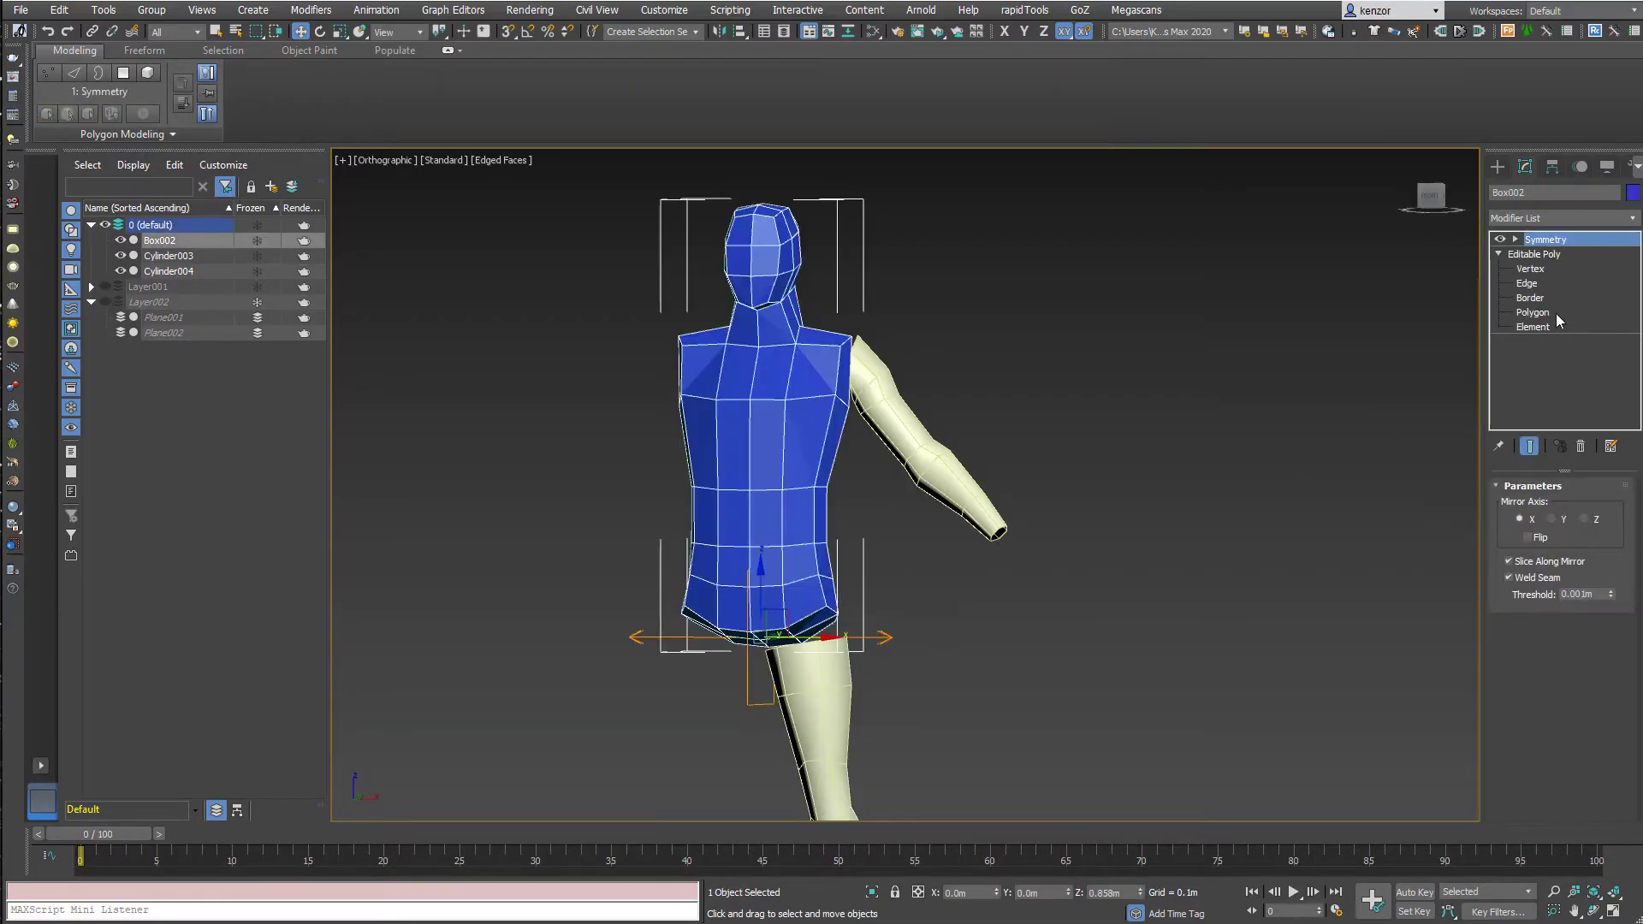
Attach the arm and leg cylinders to the torso, keeping Symmetry on top.
click(1532, 311)
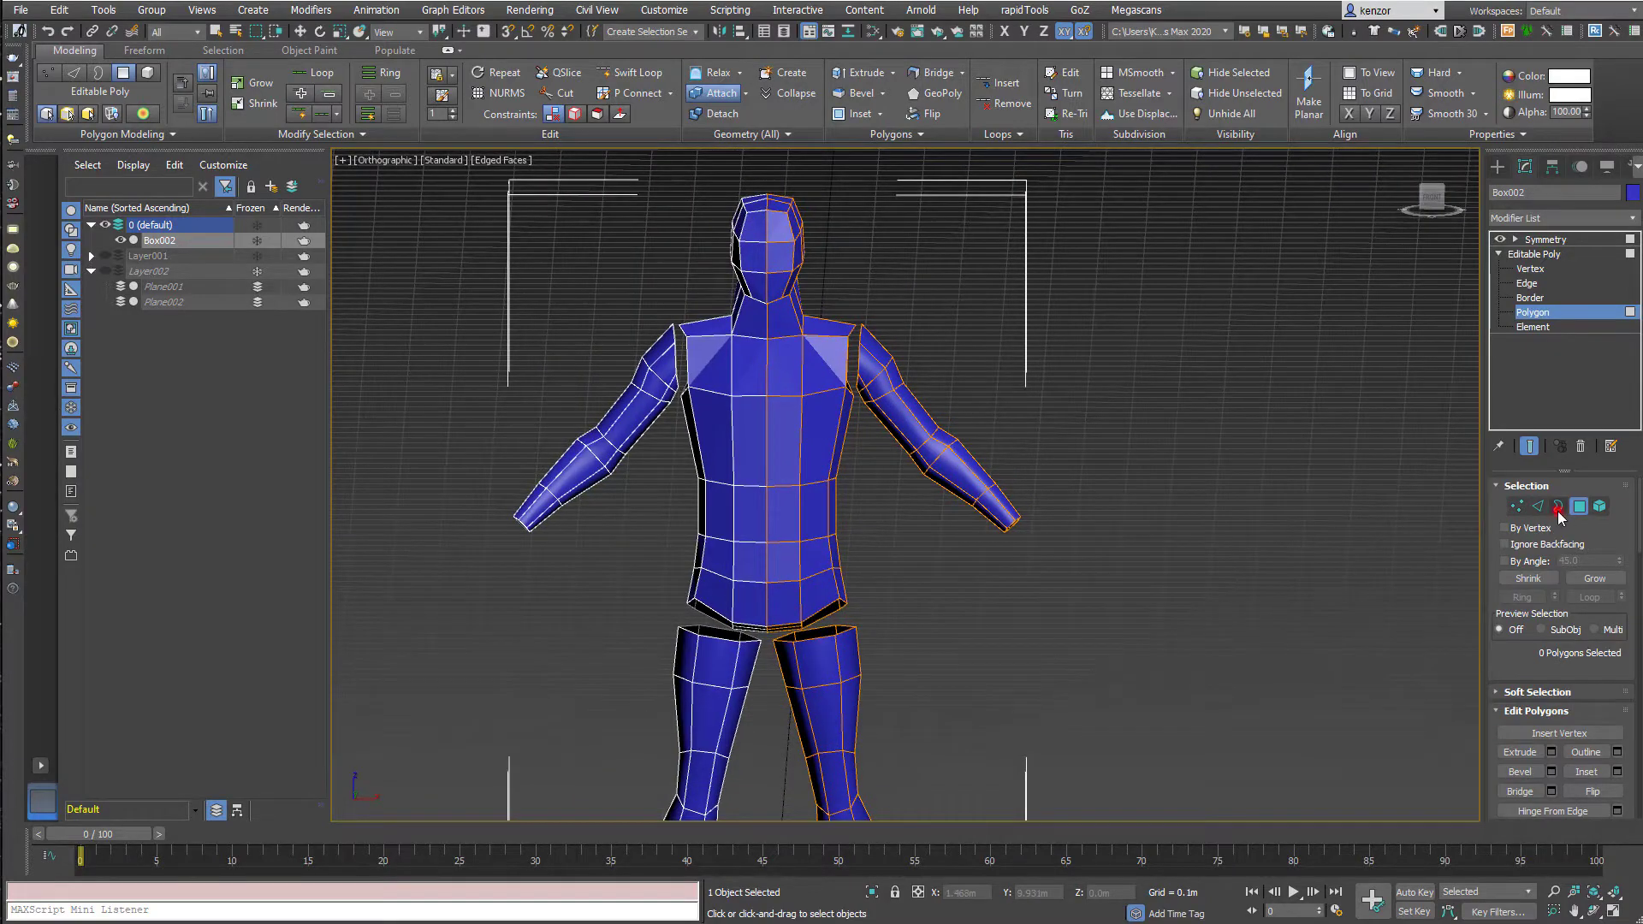
Bridge the hip and leg border openings and tidy the crotch gap edges.
click(1530, 297)
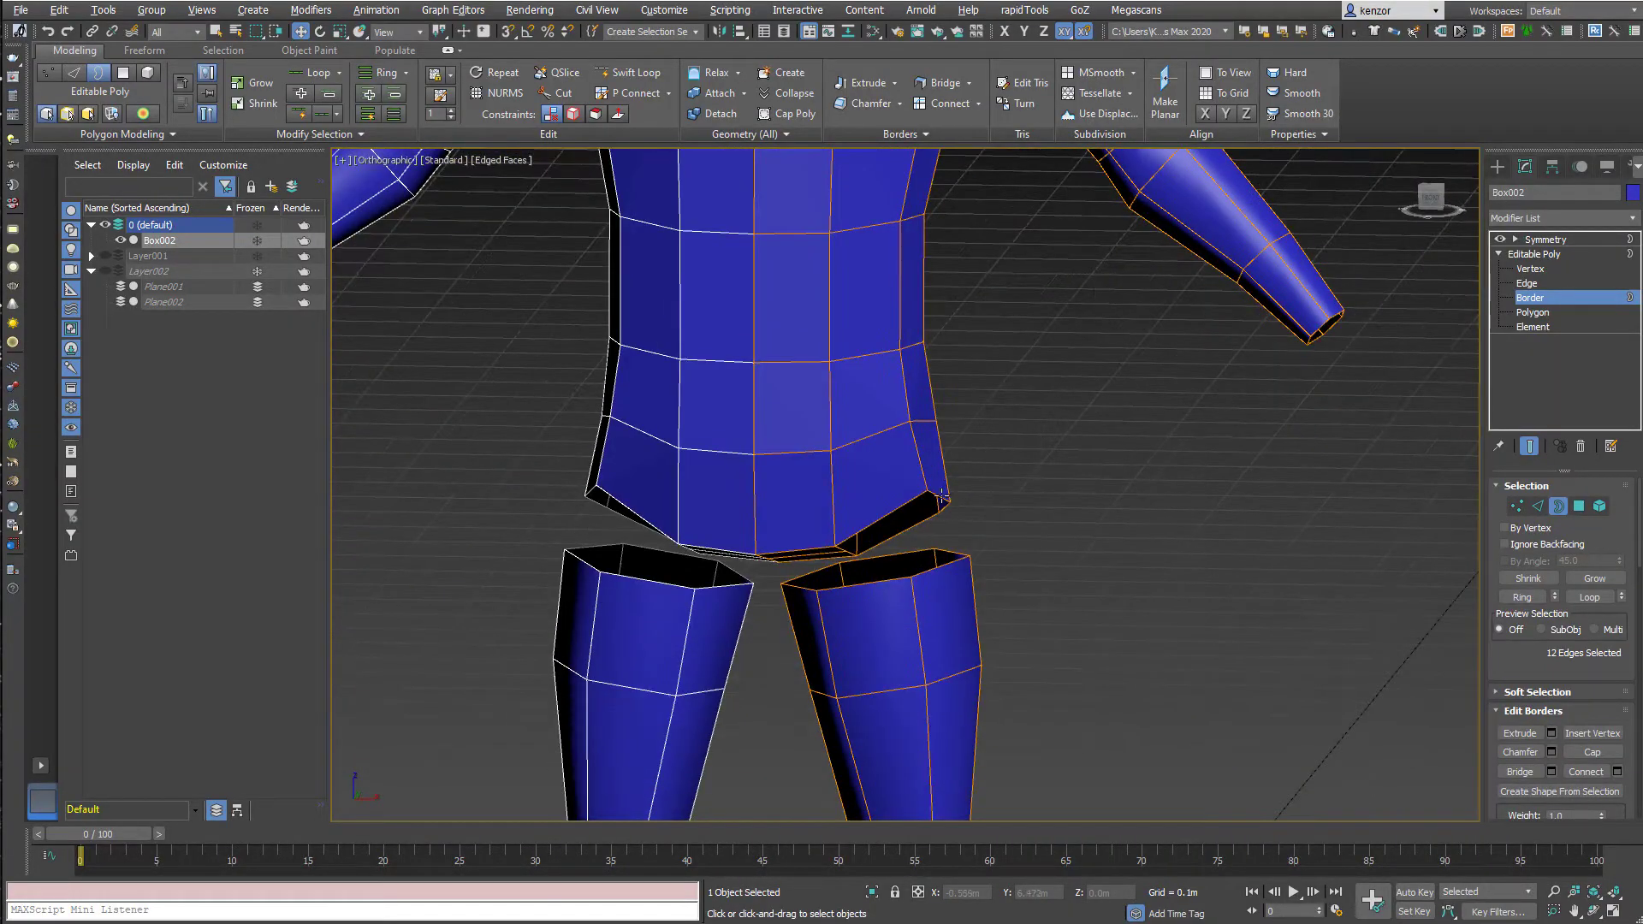
click(938, 500)
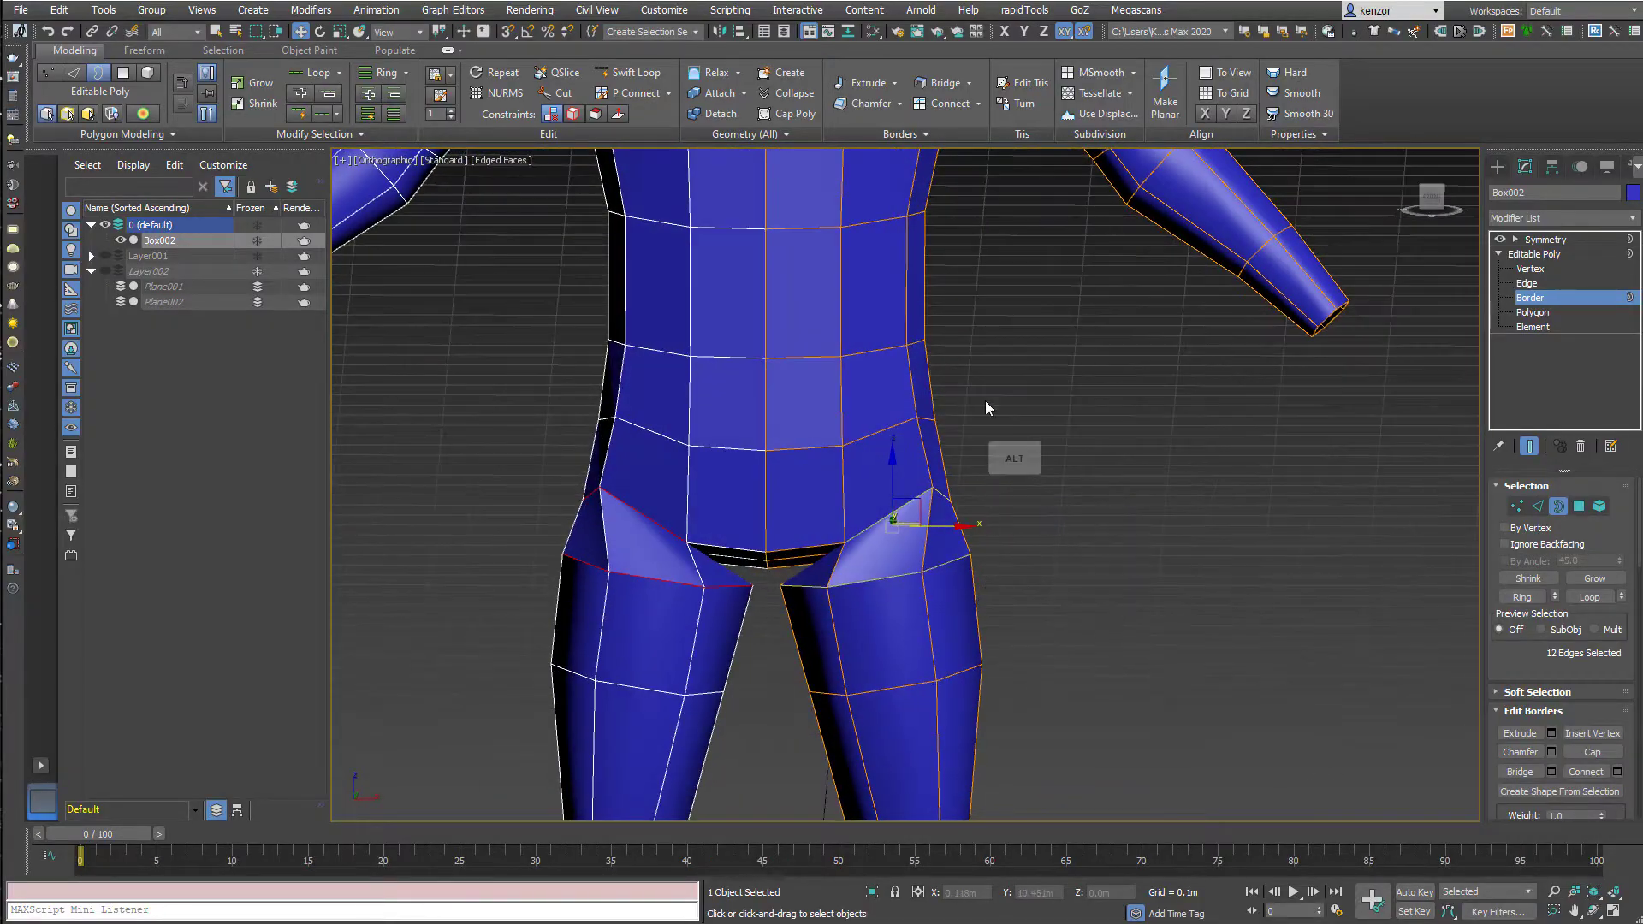
click(1526, 298)
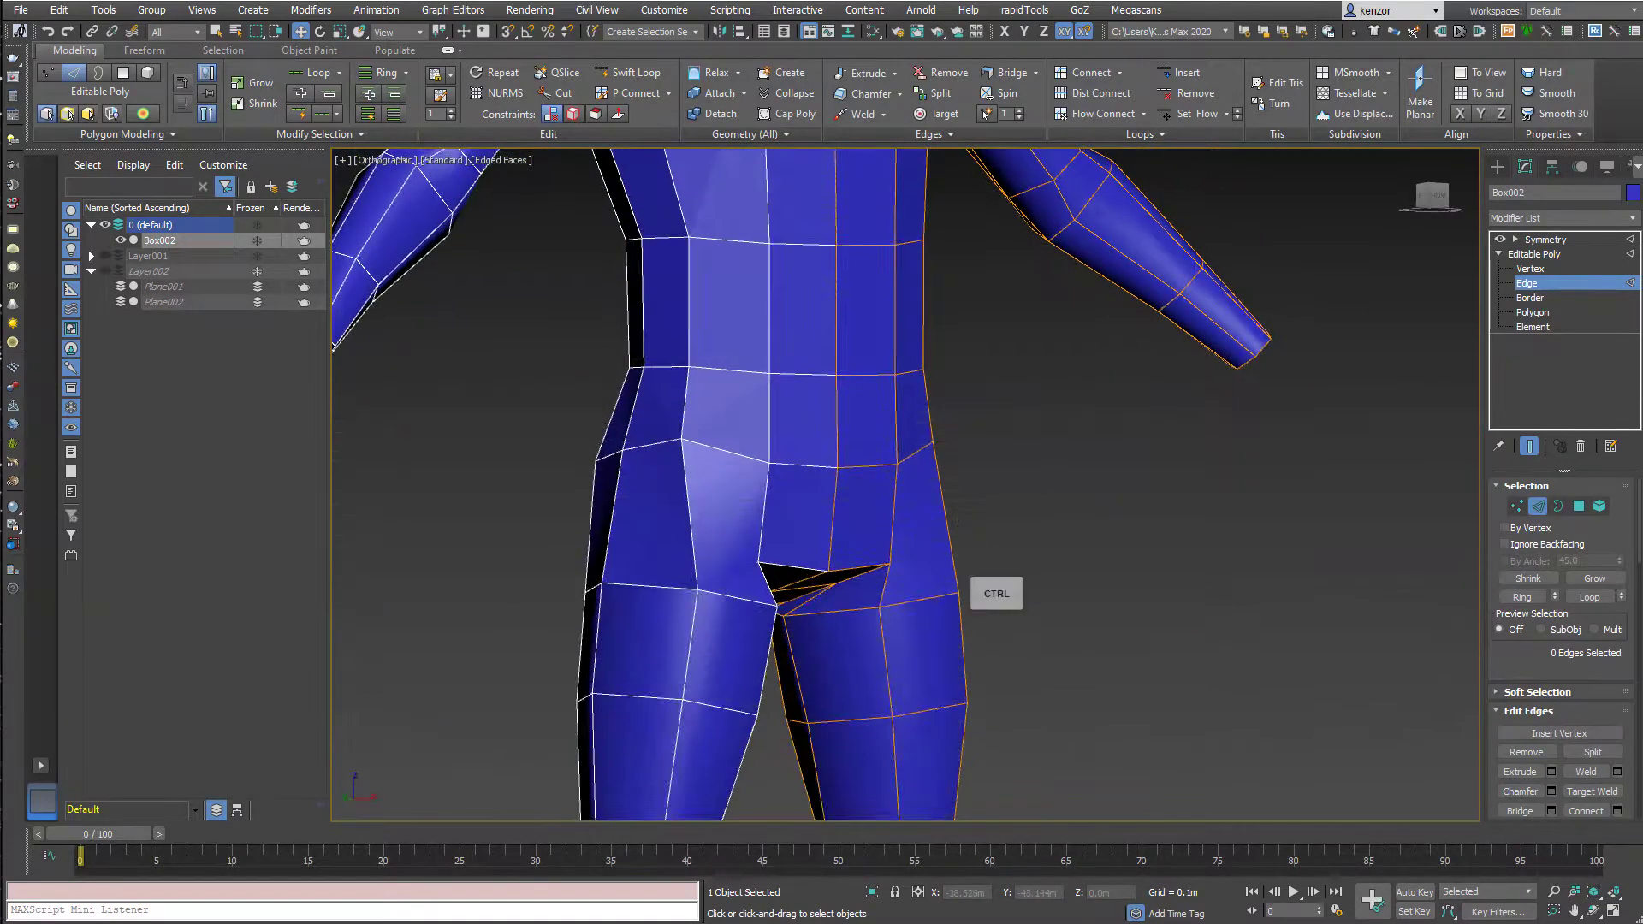
click(1530, 267)
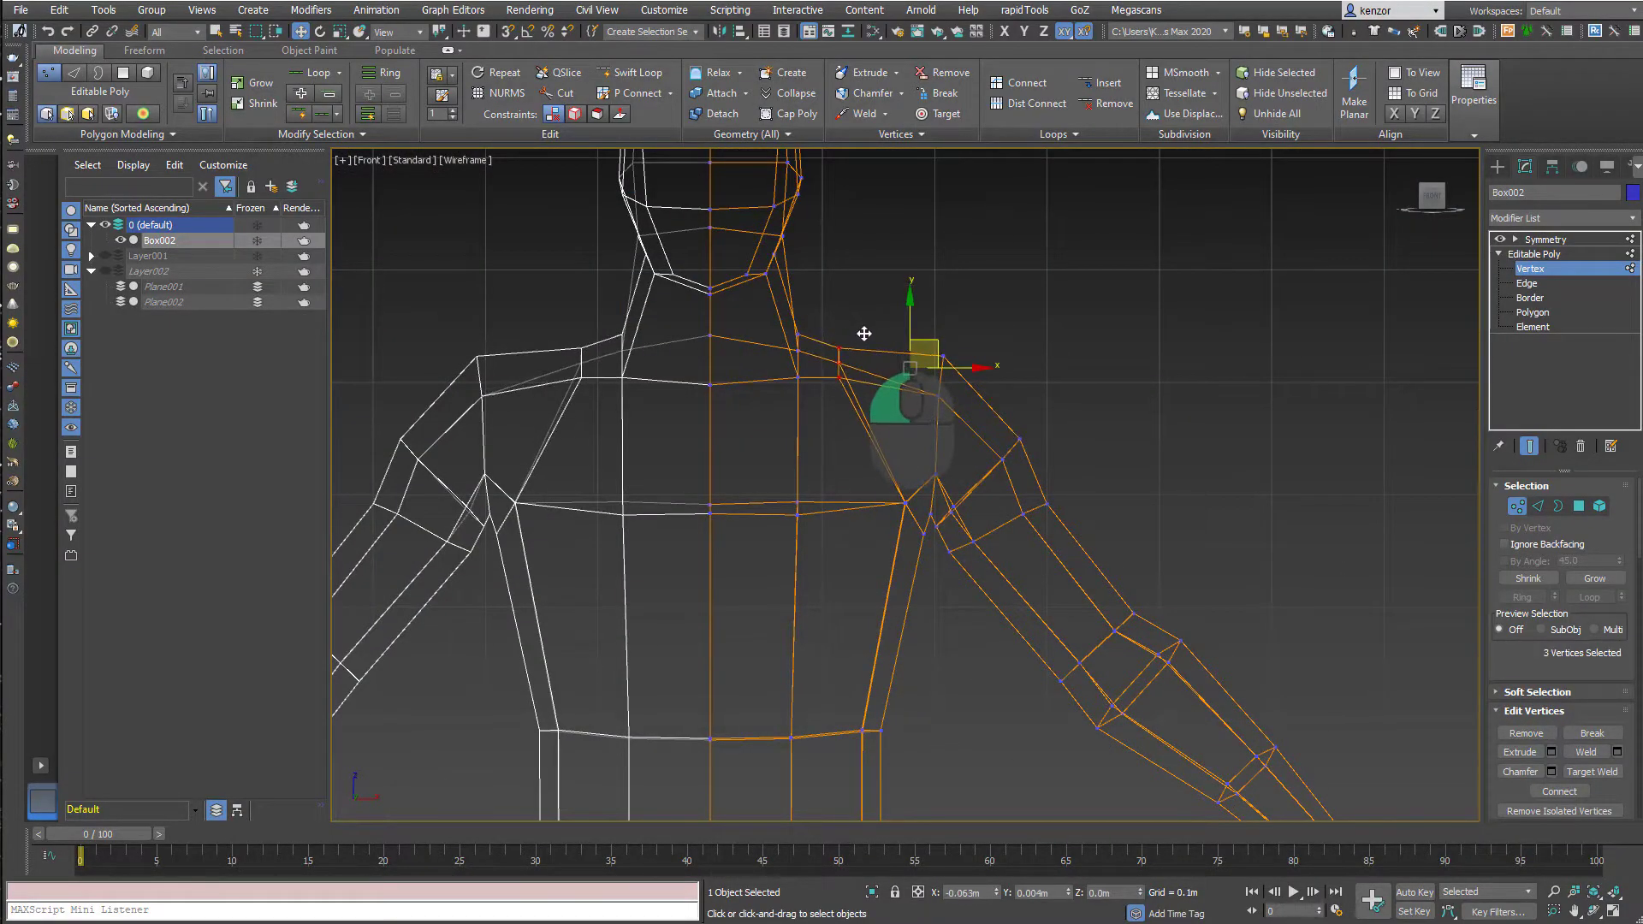
Move shoulder and neck vertices in front and side views so arms and head flow into the torso.
drag(902, 367, 938, 472)
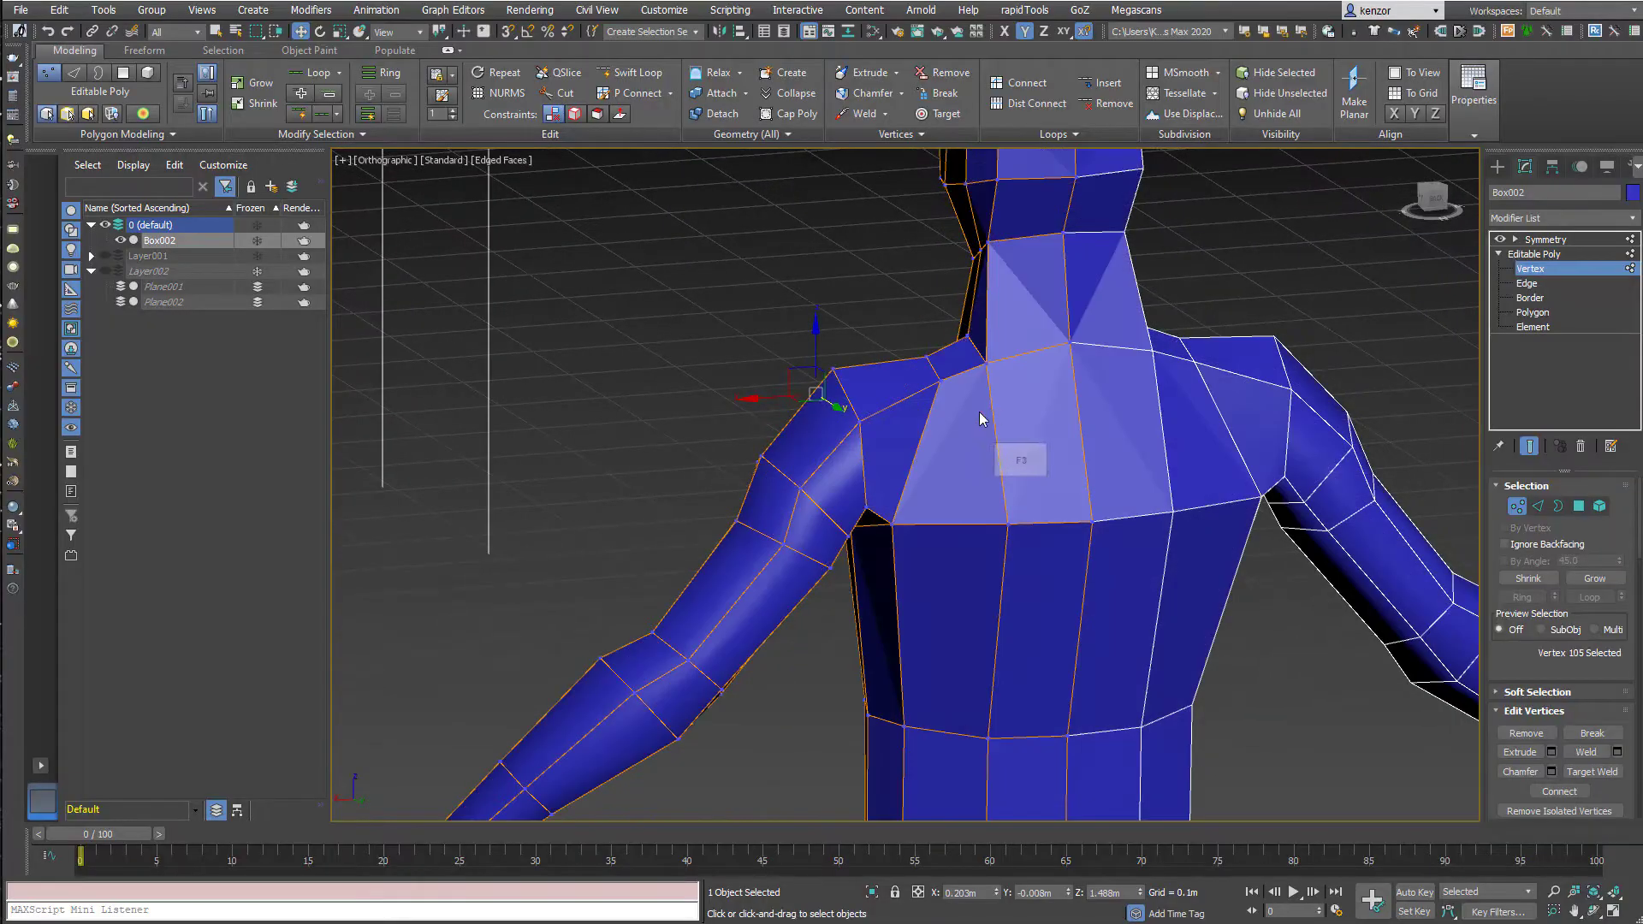
click(1527, 283)
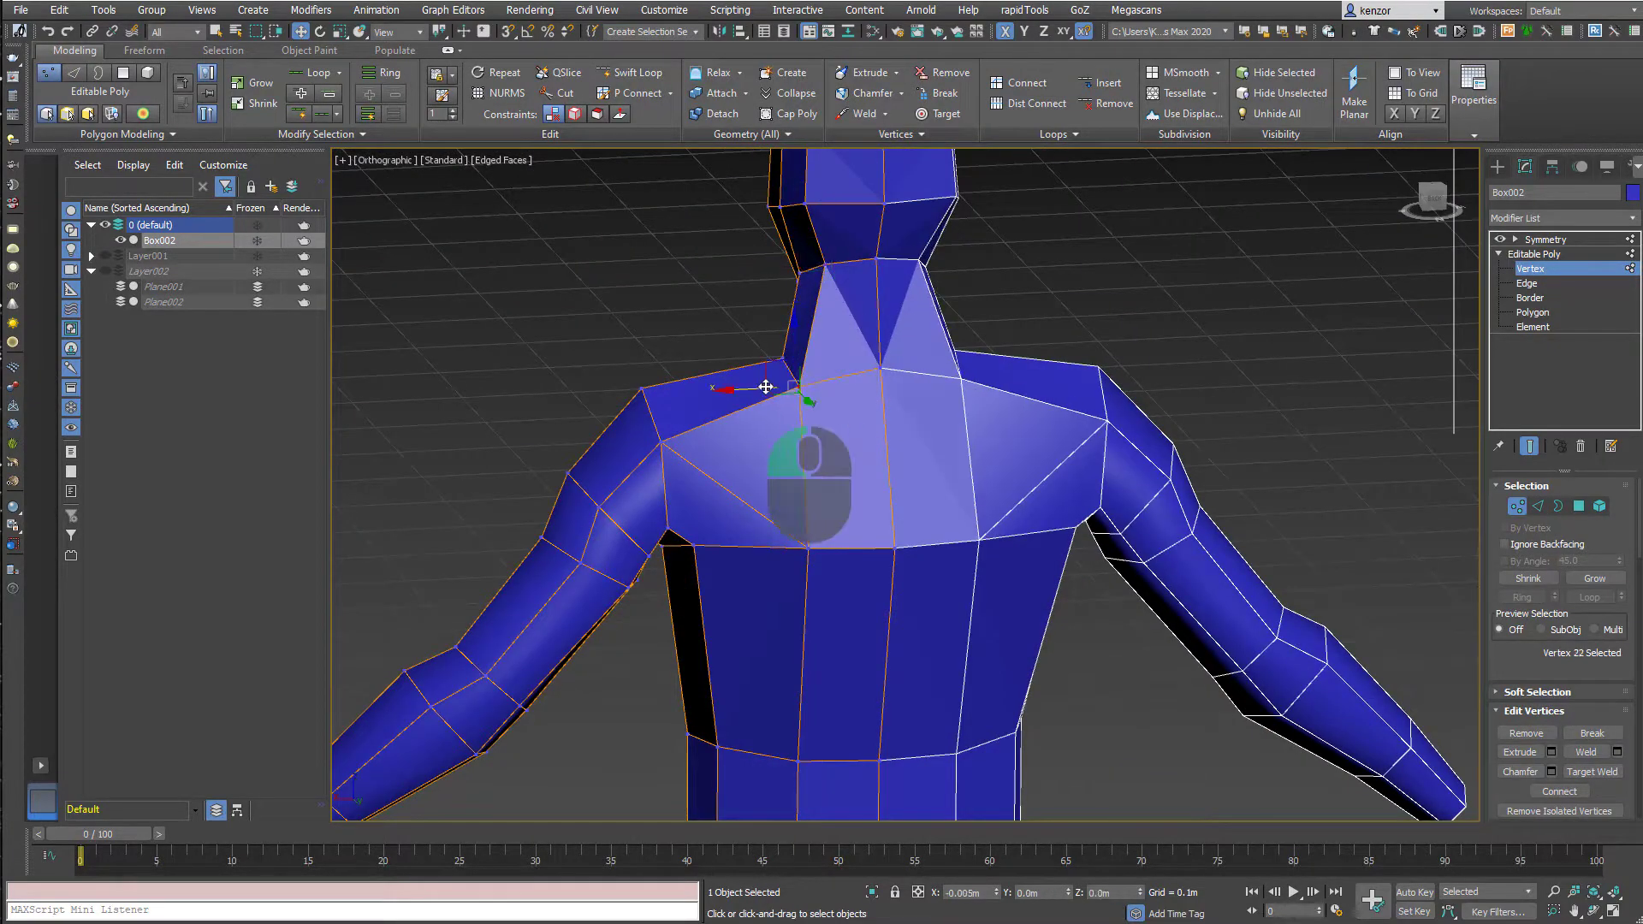
drag(765, 388, 944, 472)
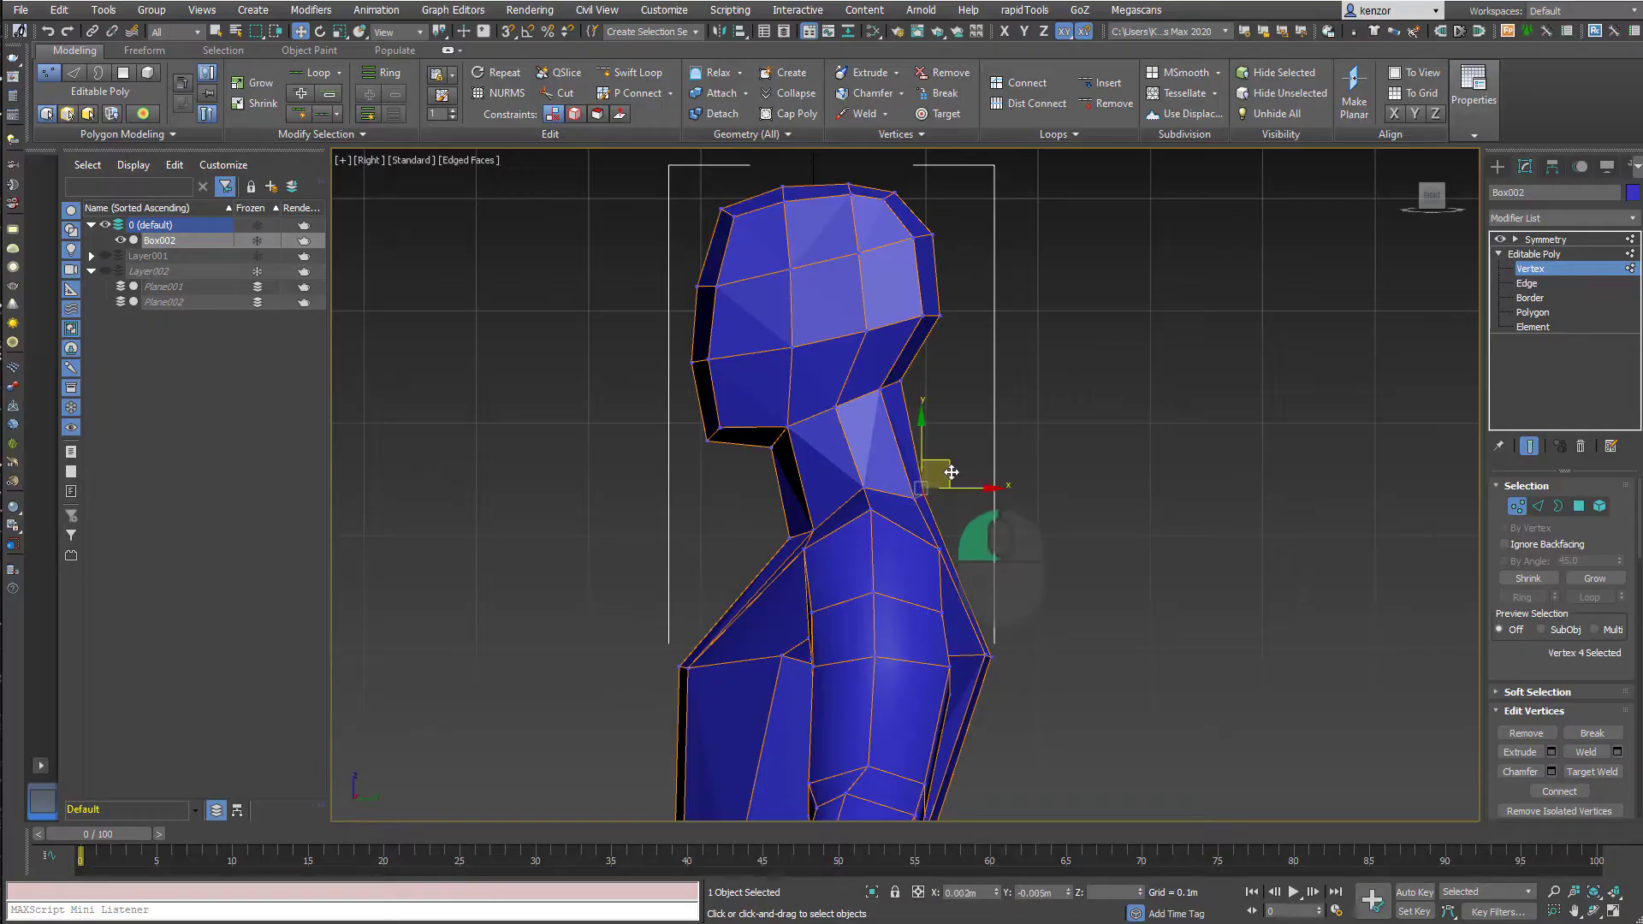
drag(943, 472, 1142, 450)
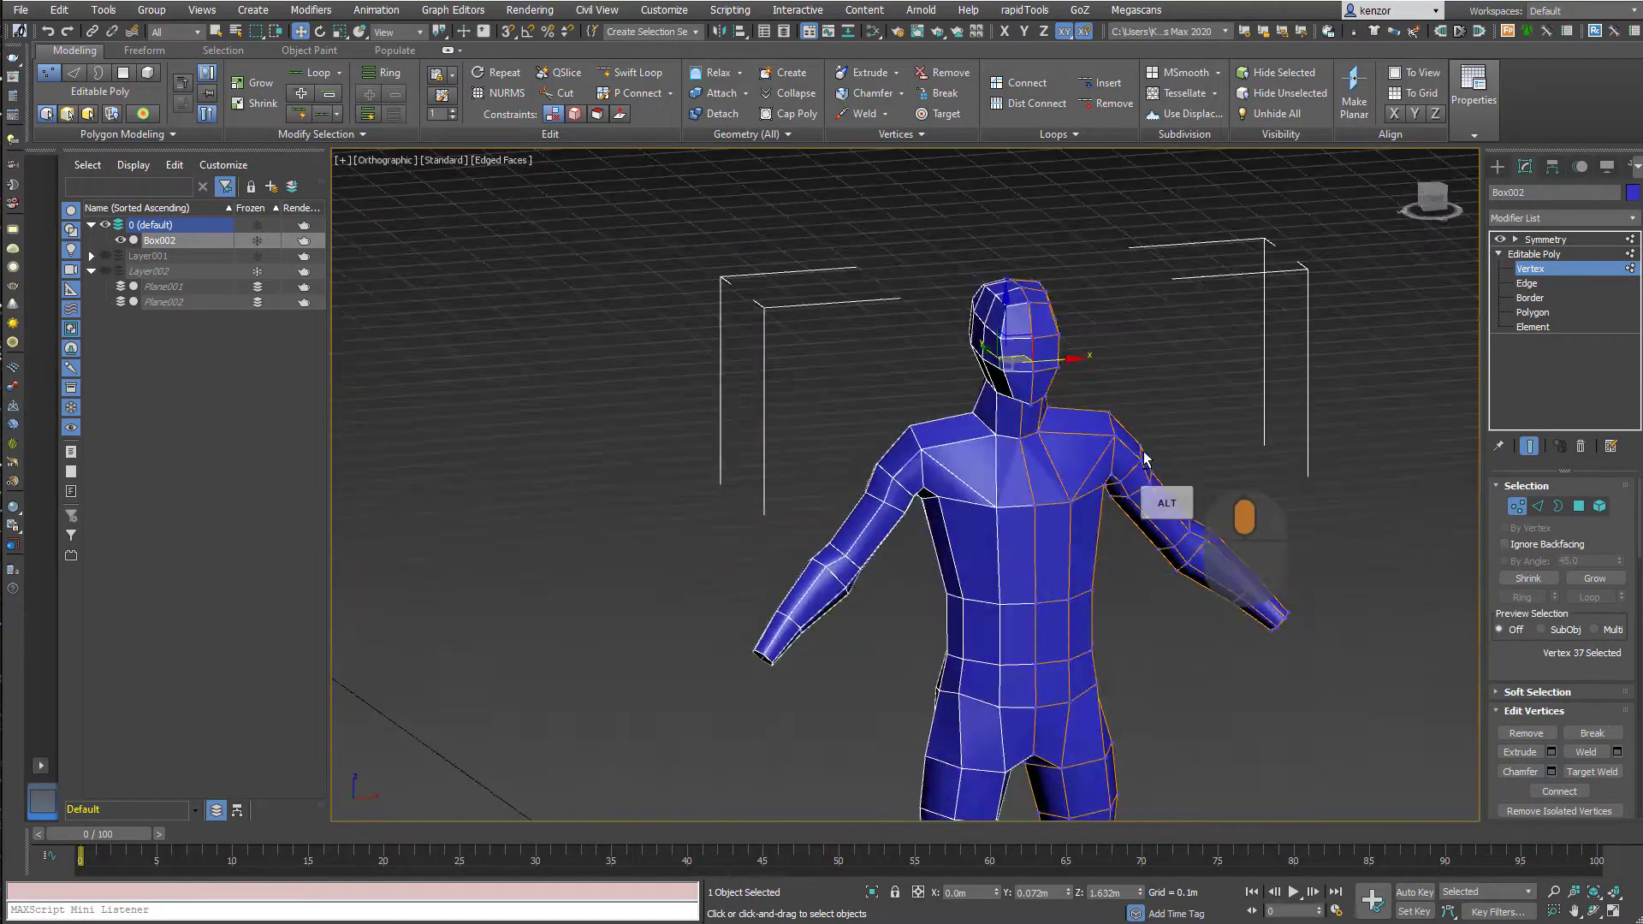
drag(1141, 455, 613, 452)
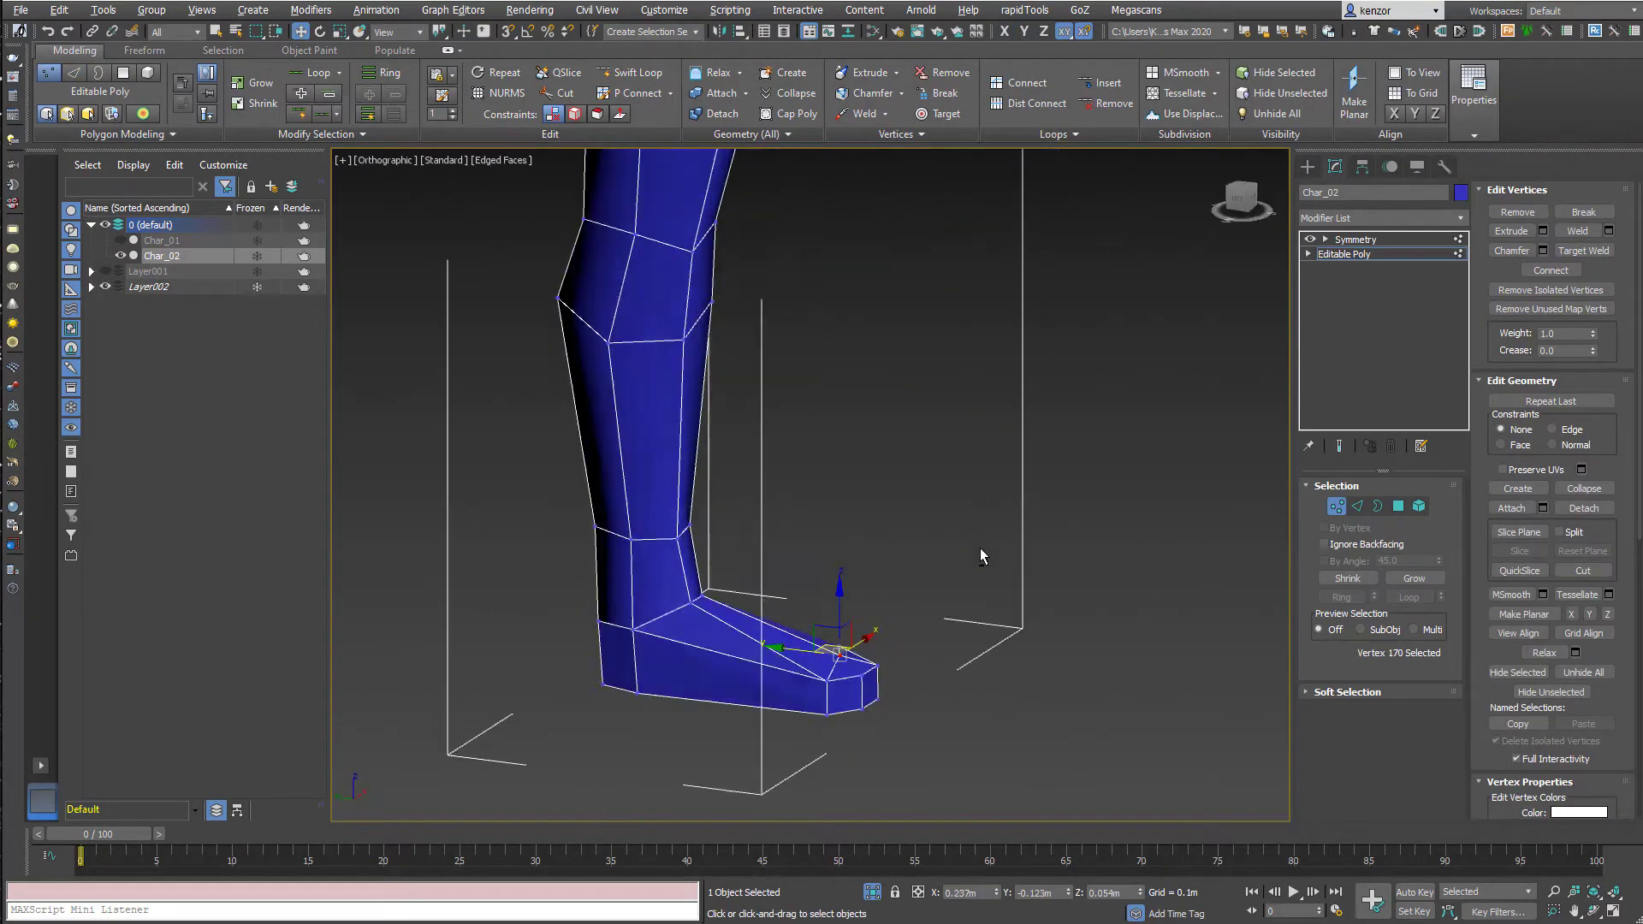
Shape the foot, block out the hand and pull the thumb tip vertices outward in Top view.
click(1356, 238)
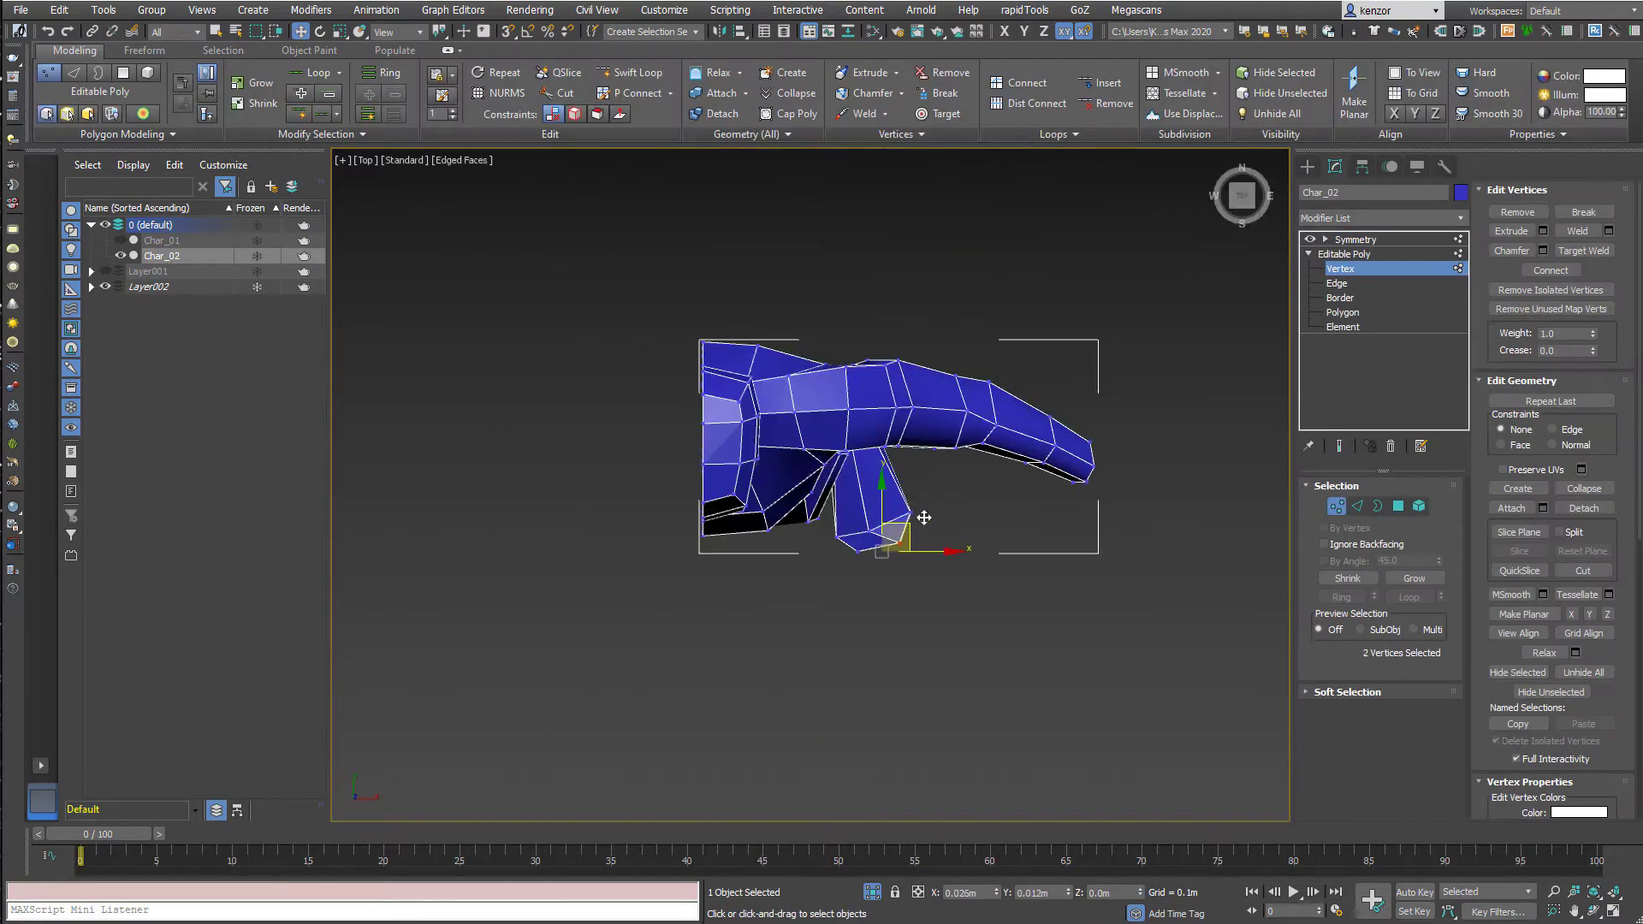
drag(924, 517, 953, 561)
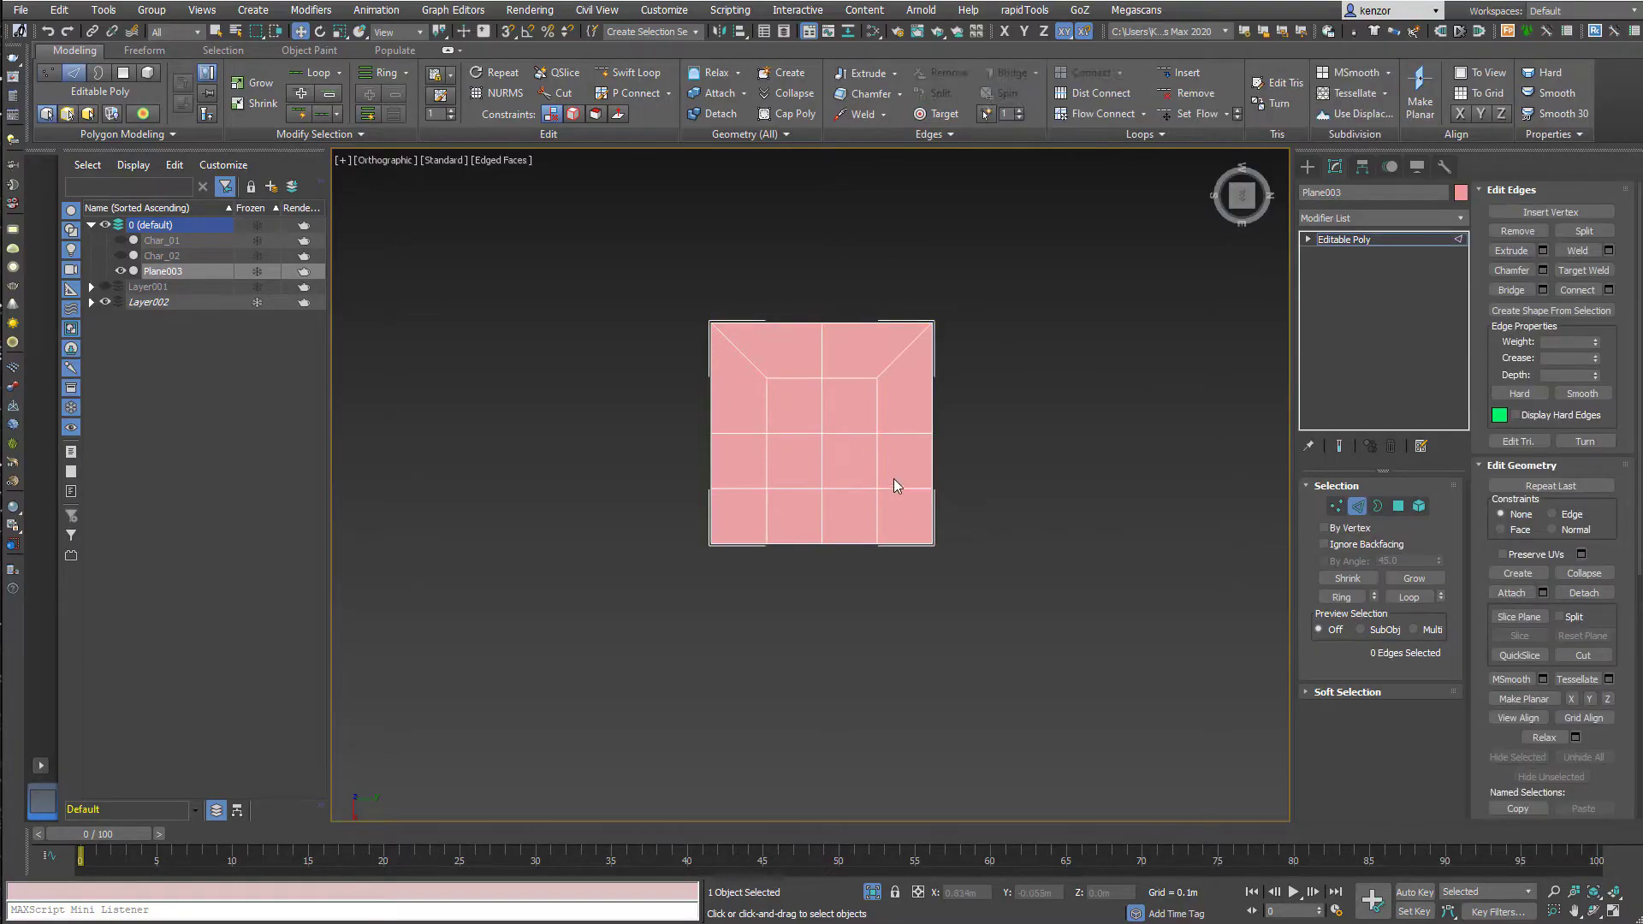
Pull four separate finger strips and a short thumb stub out of the palm grid's lower edges.
click(875, 503)
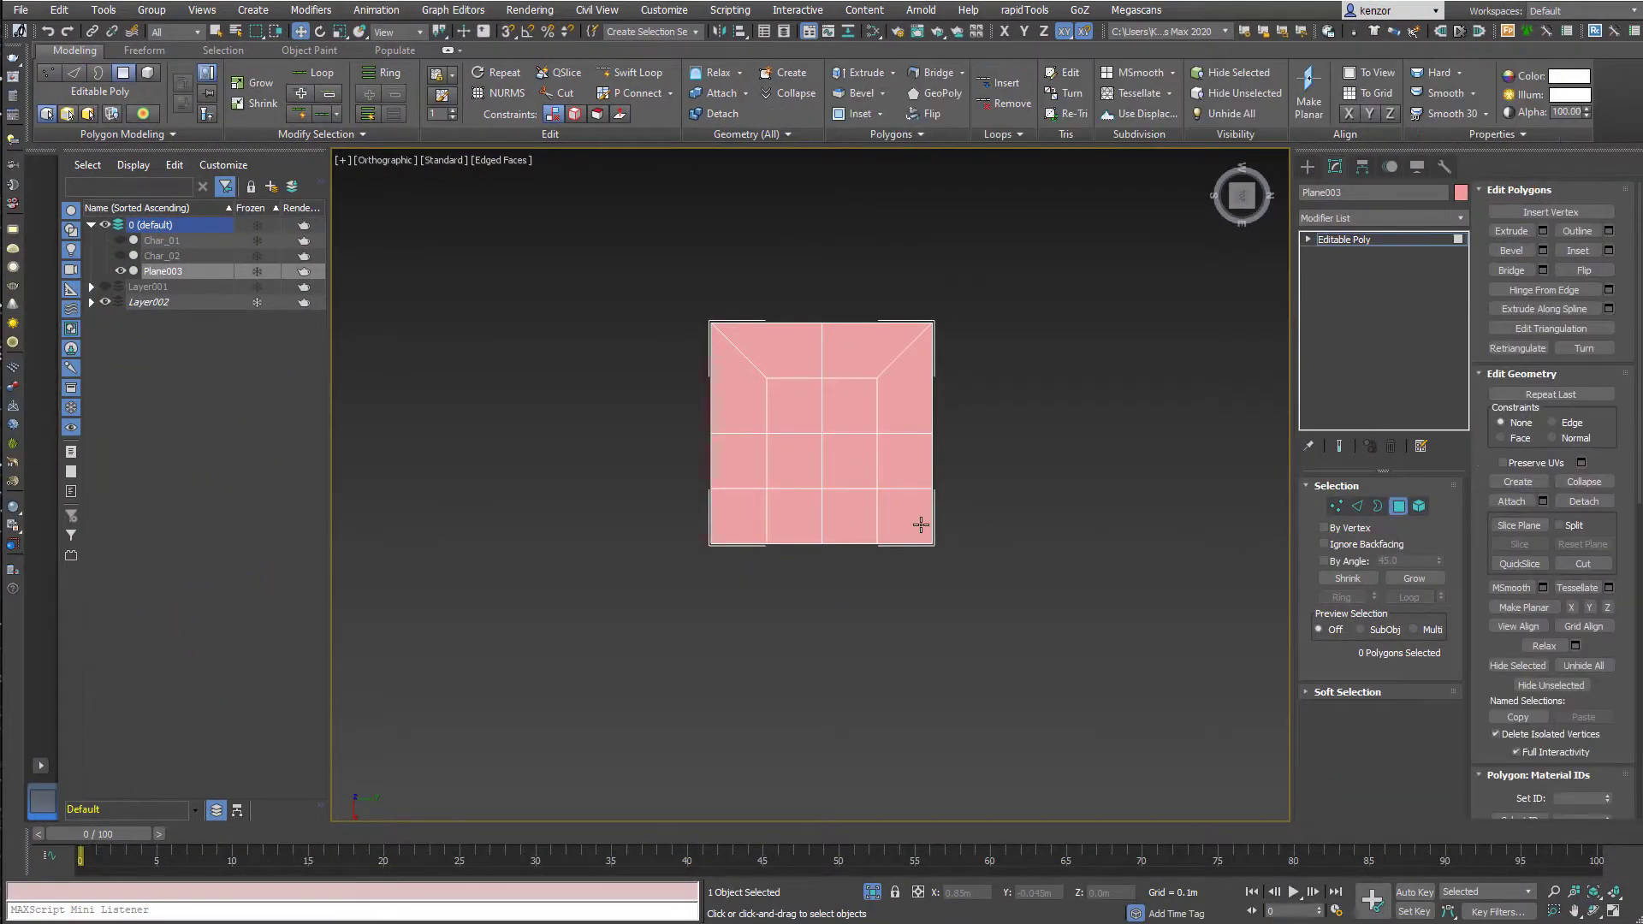
click(908, 526)
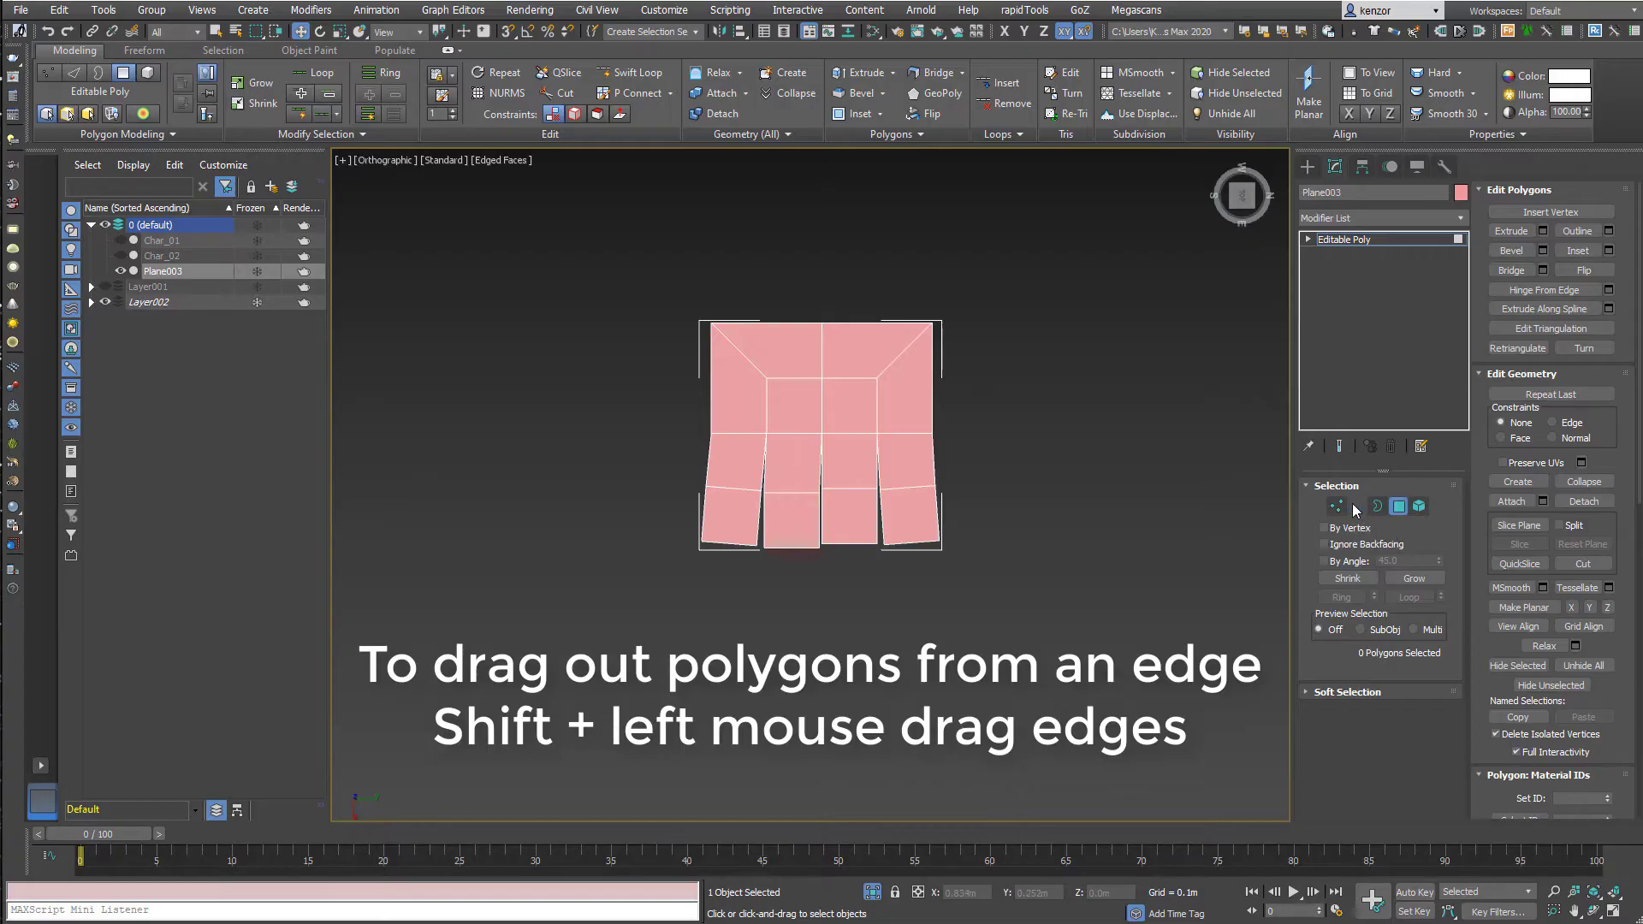
click(1355, 505)
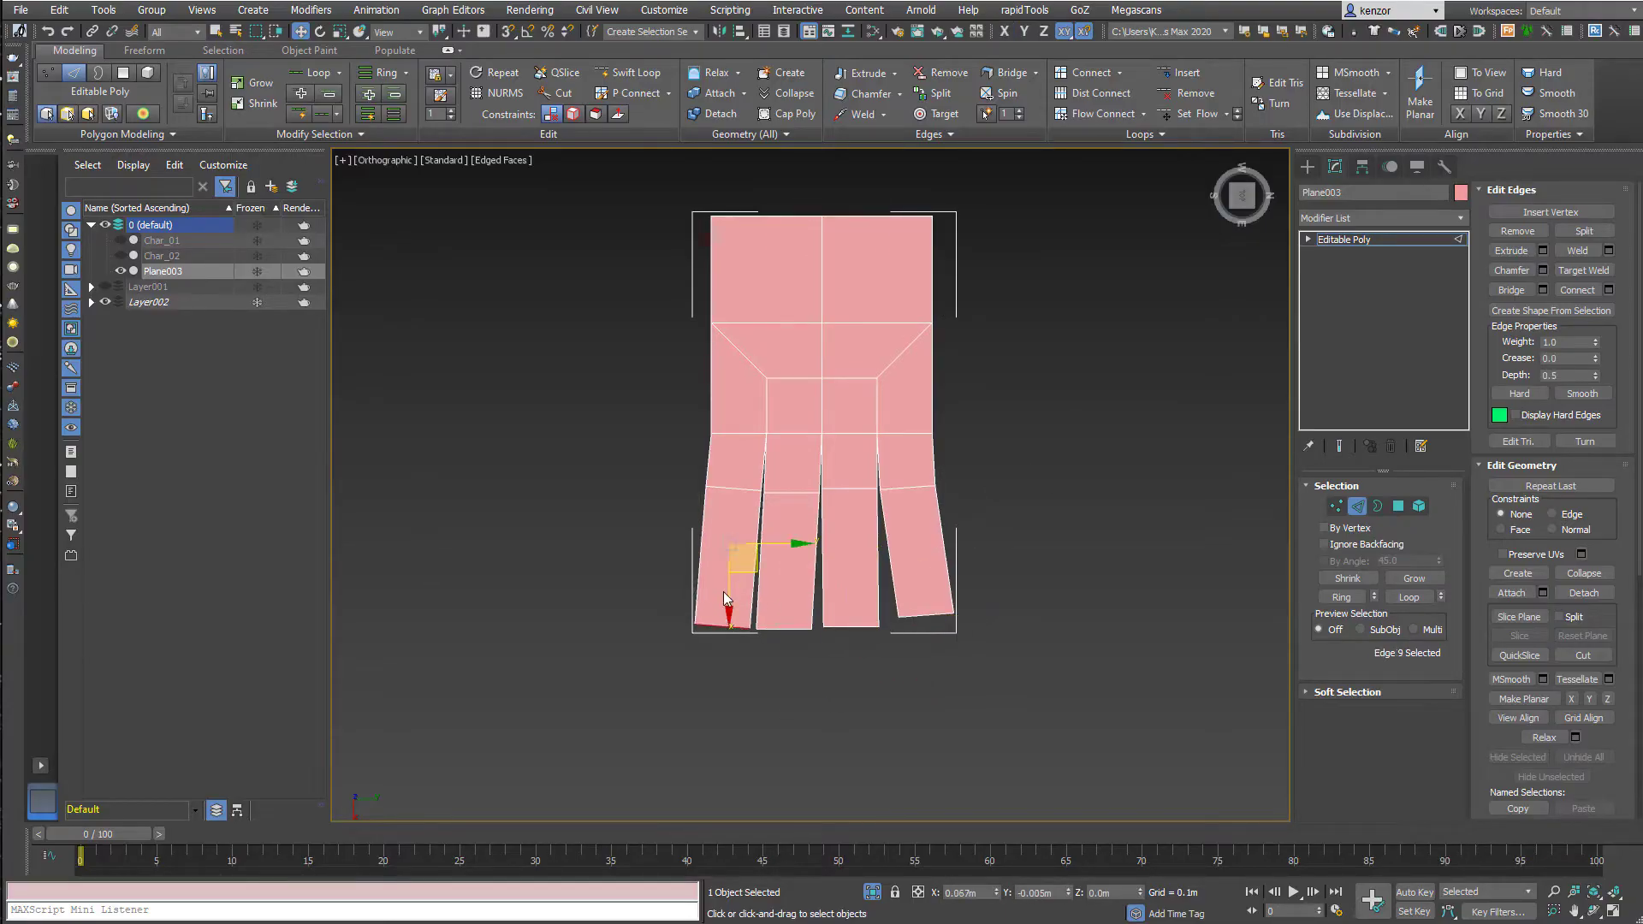
click(1335, 505)
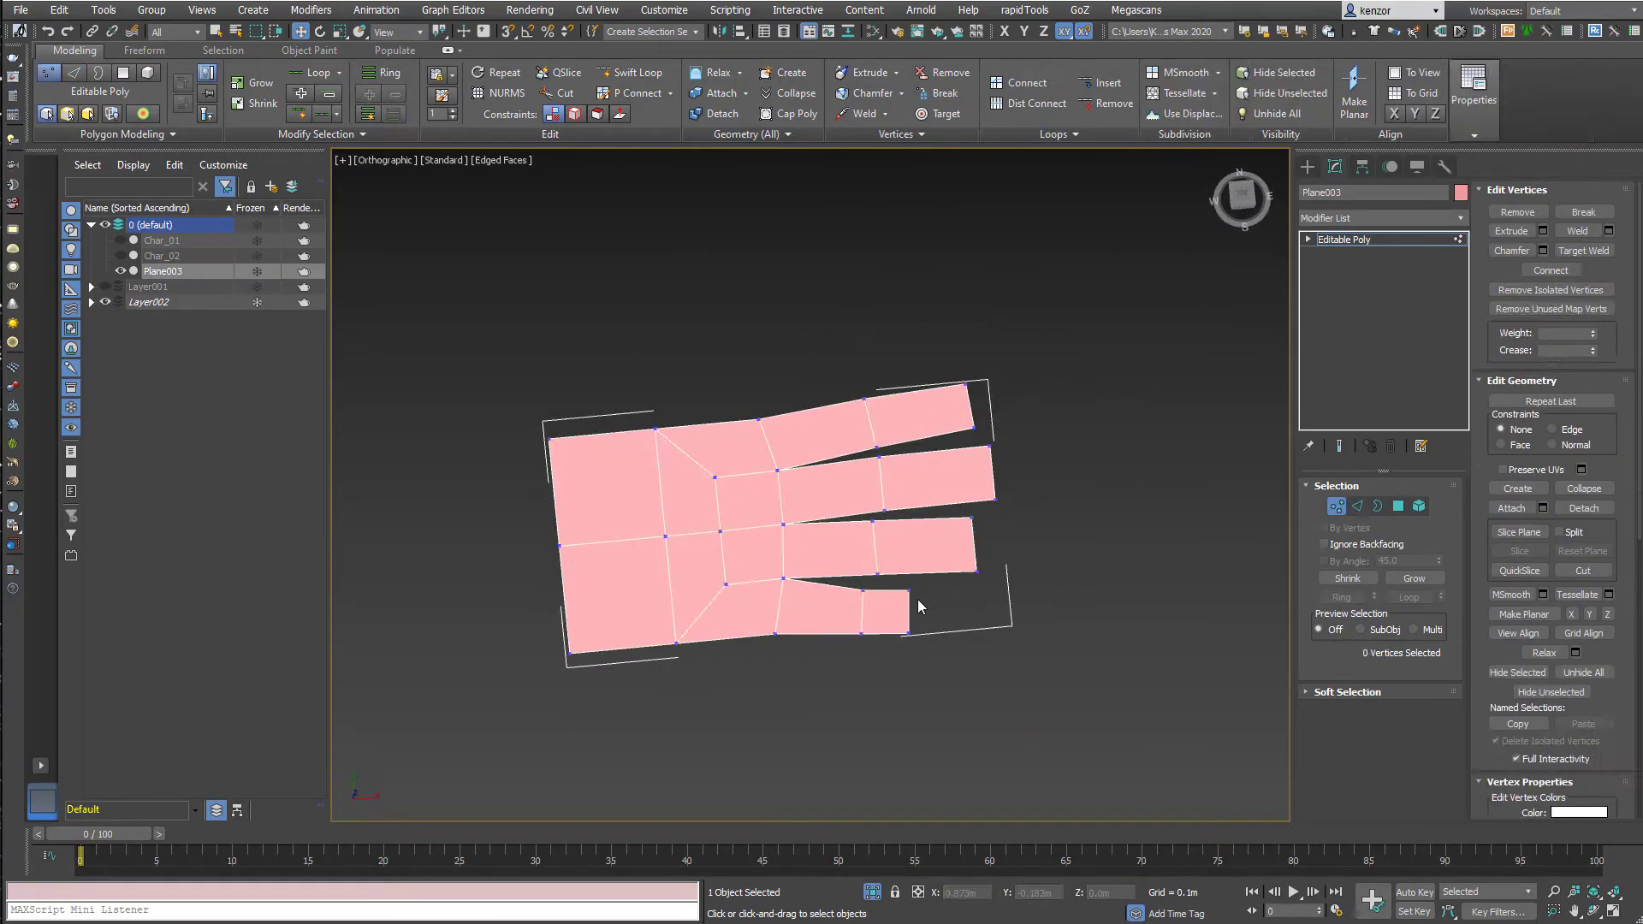
click(985, 448)
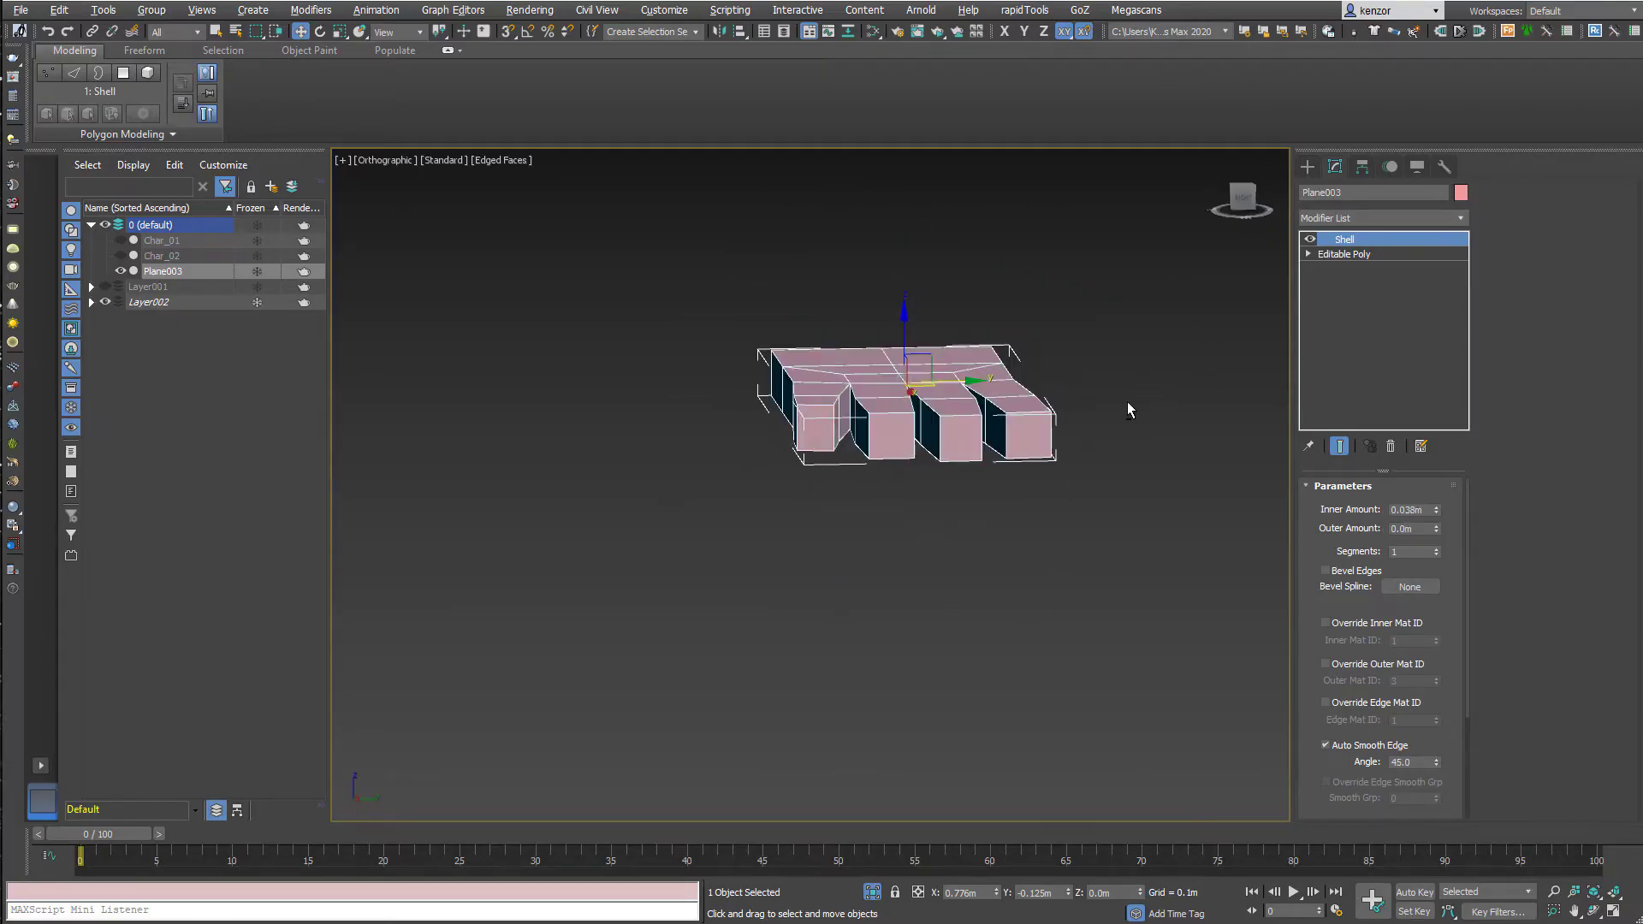
Add a Shell modifier for thickness and move the fingertip vertices down to angle them.
click(1343, 254)
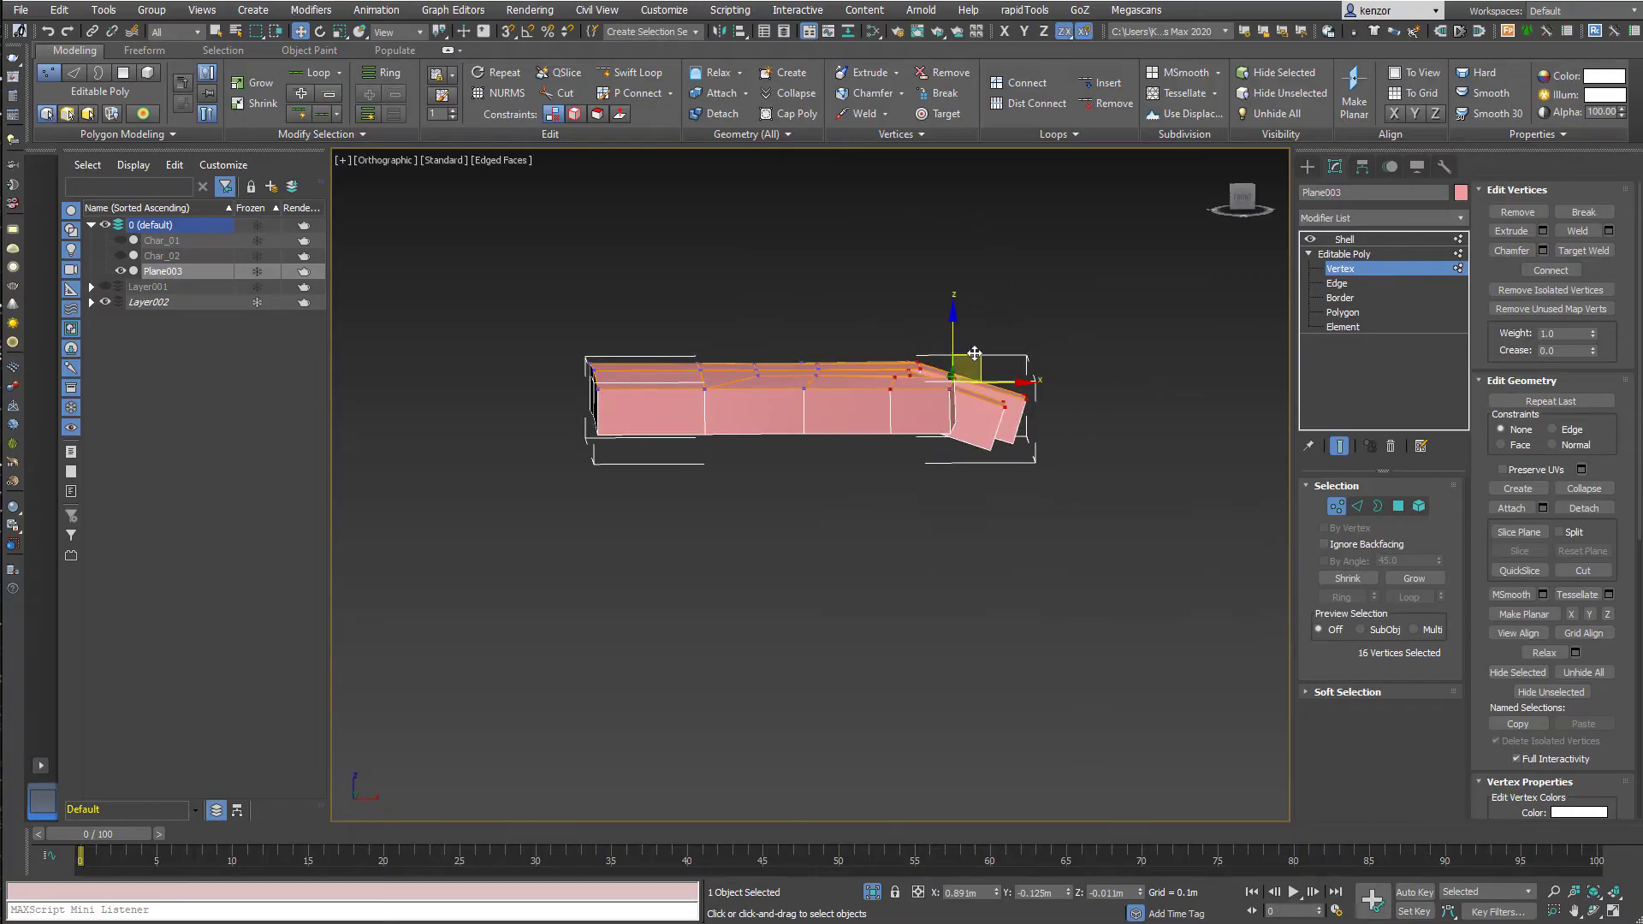
click(1341, 311)
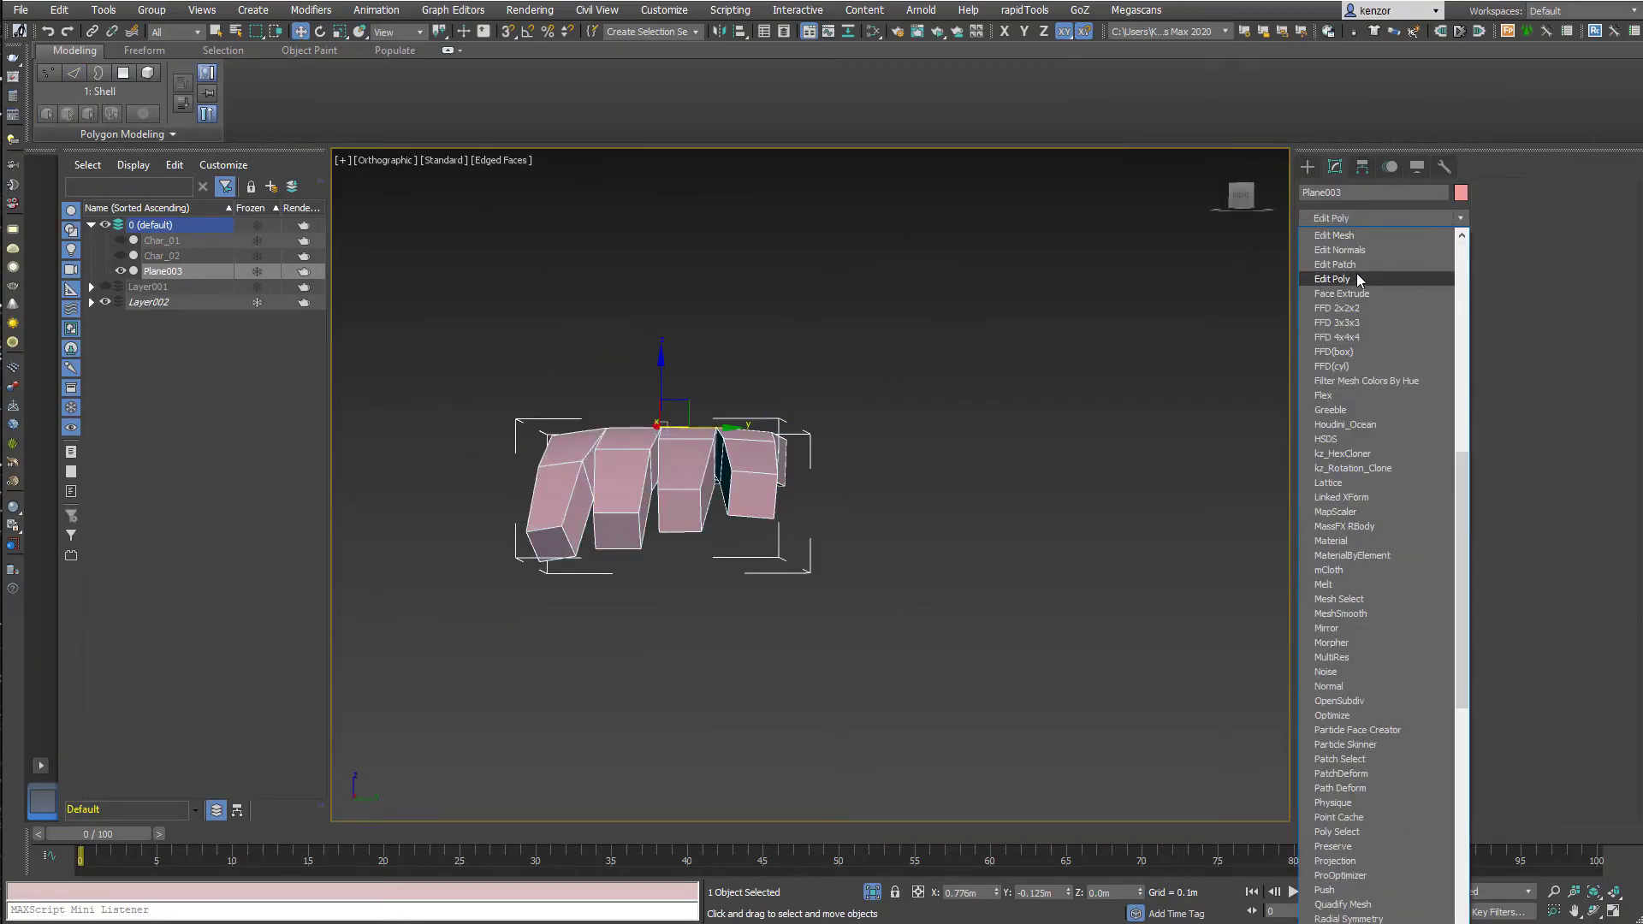
Add an Edit Poly layer, arch the knuckles and drag the thumb polygon outward into a tapered wedge.
click(1332, 277)
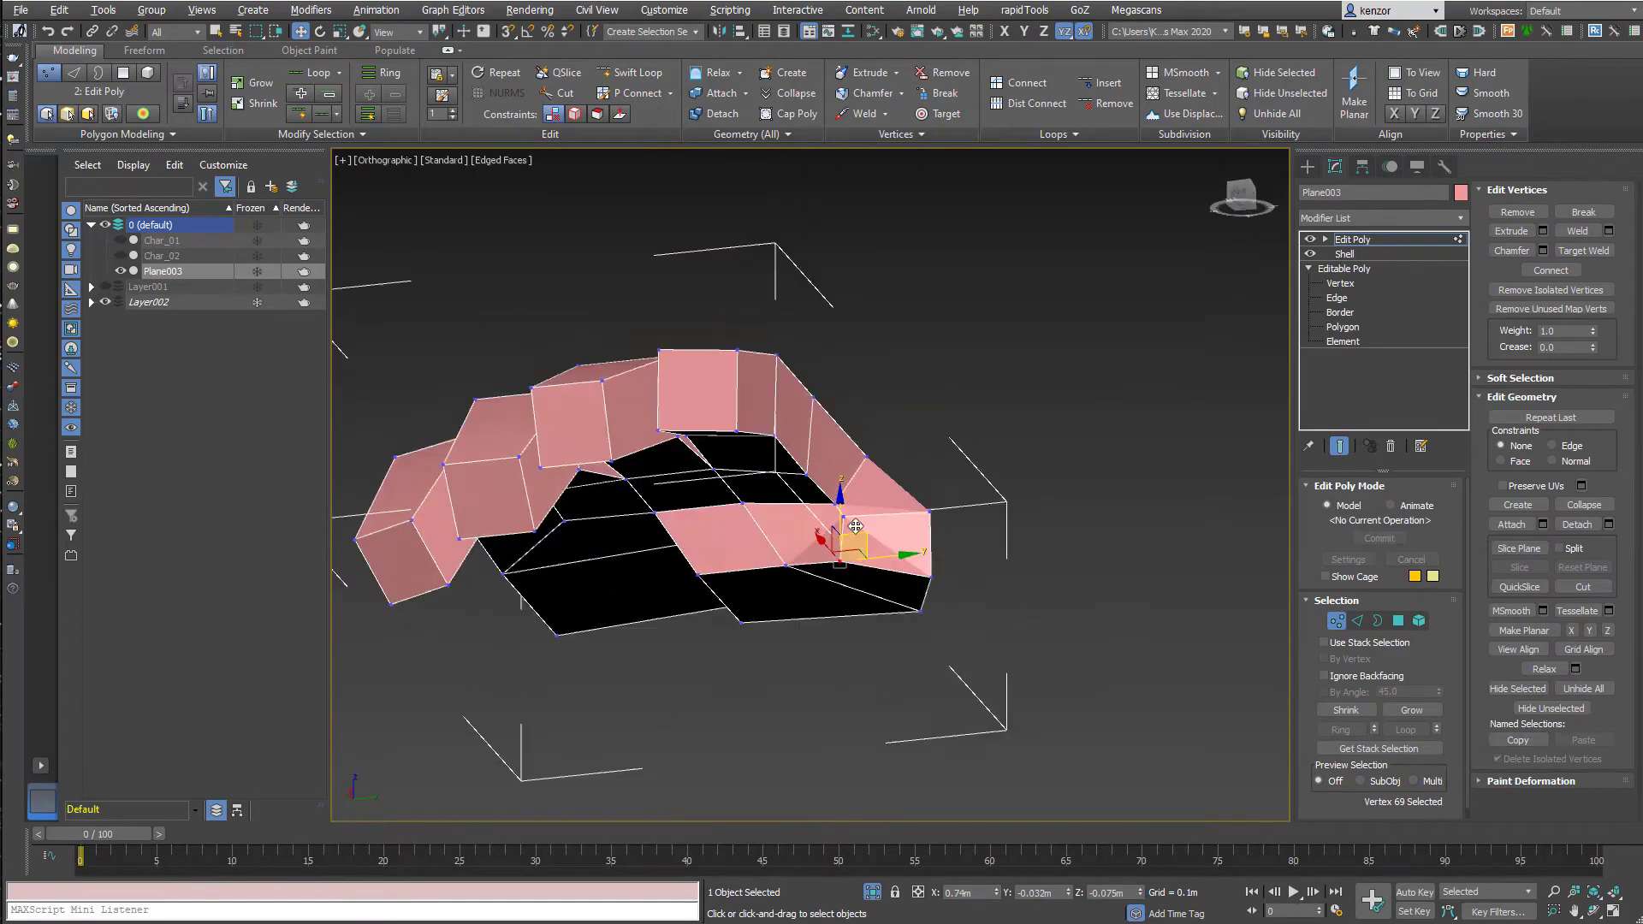
click(1341, 325)
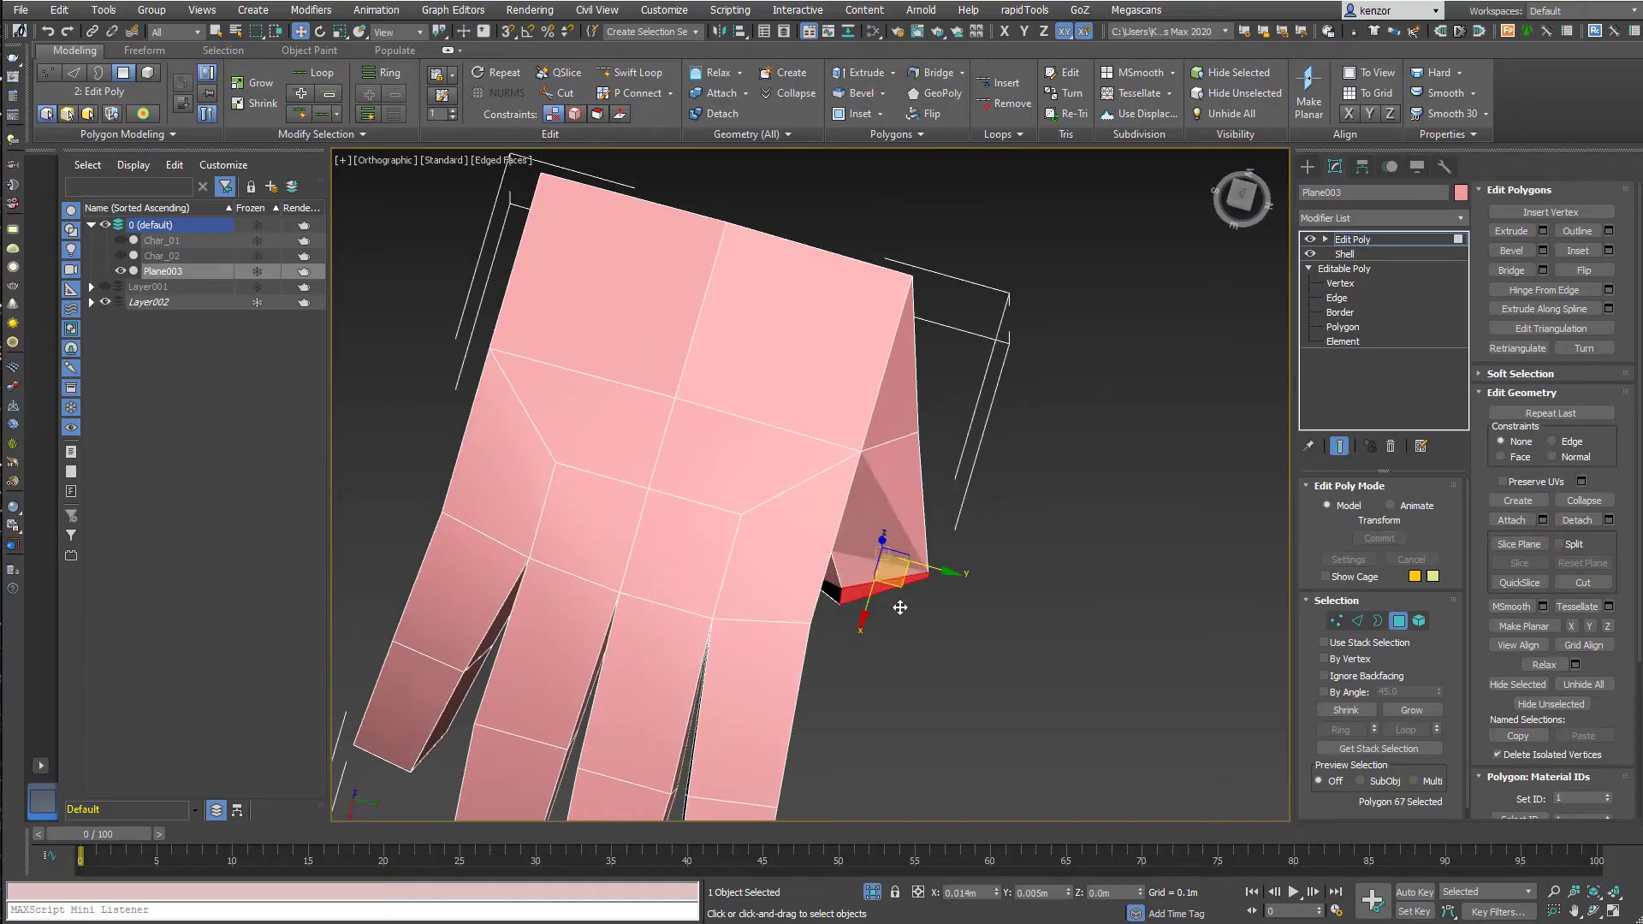
drag(899, 608, 1001, 513)
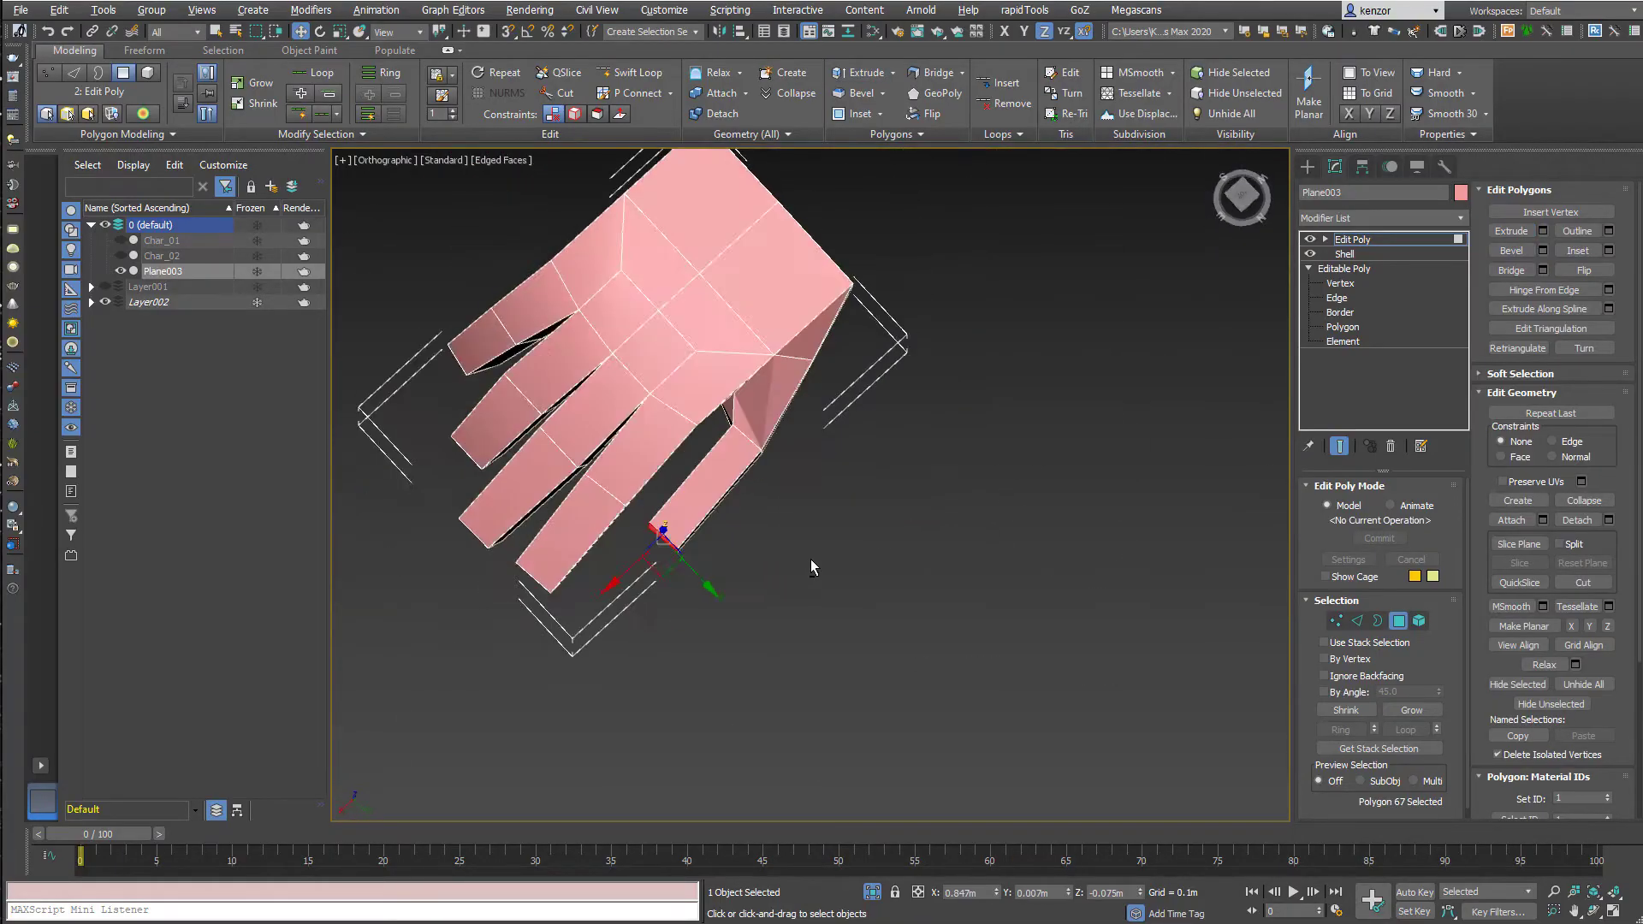
click(1340, 282)
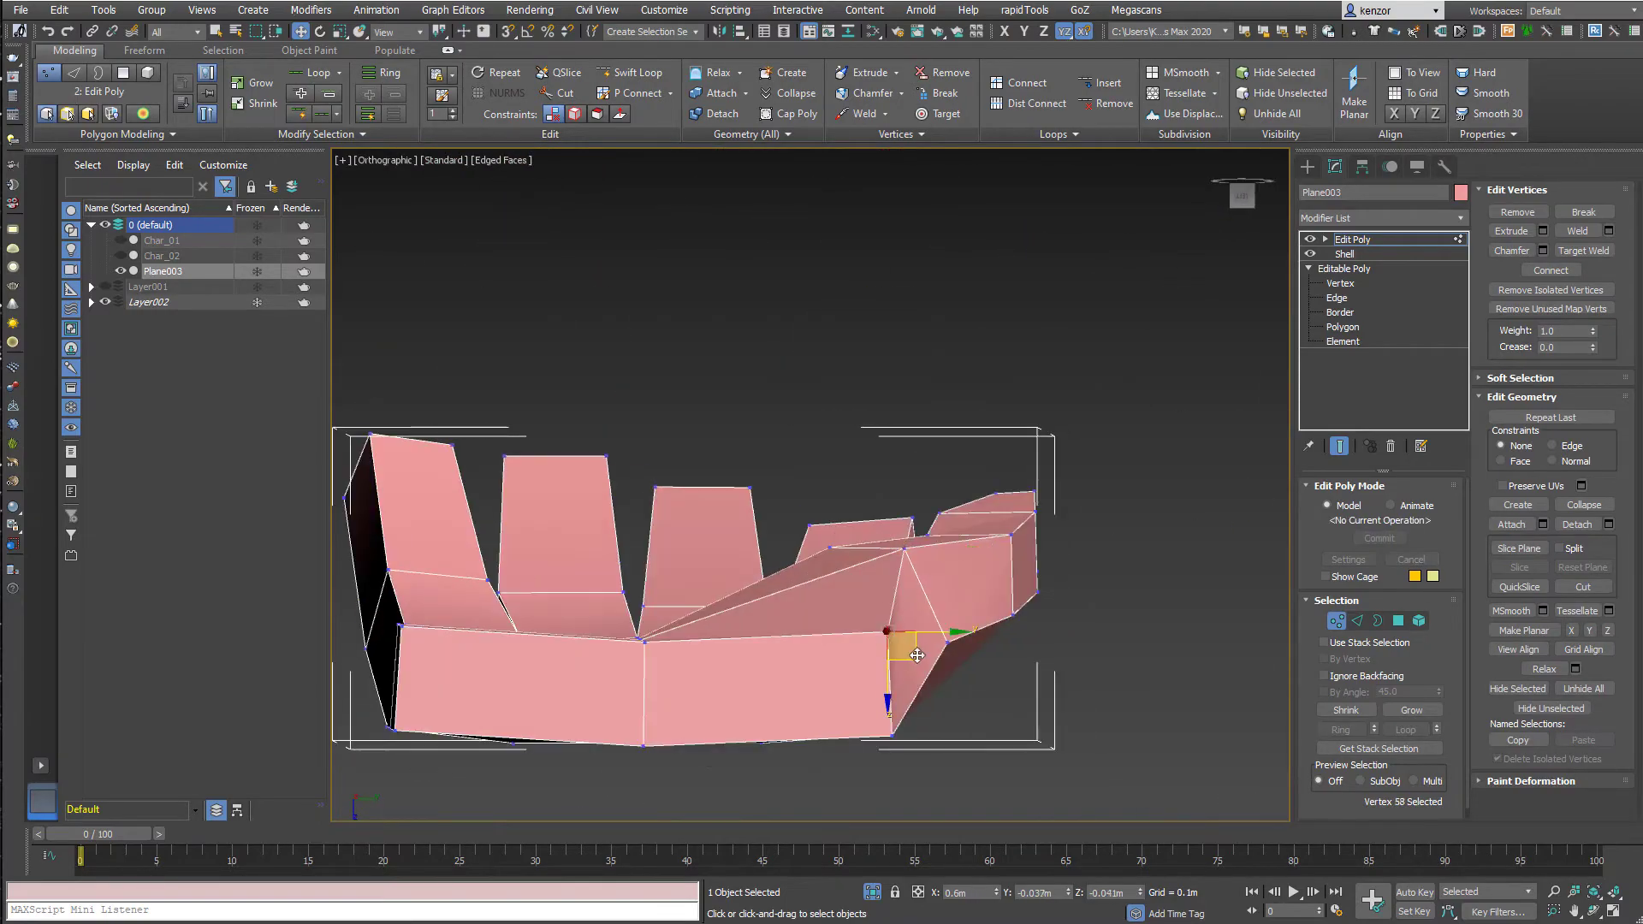
drag(912, 651, 691, 577)
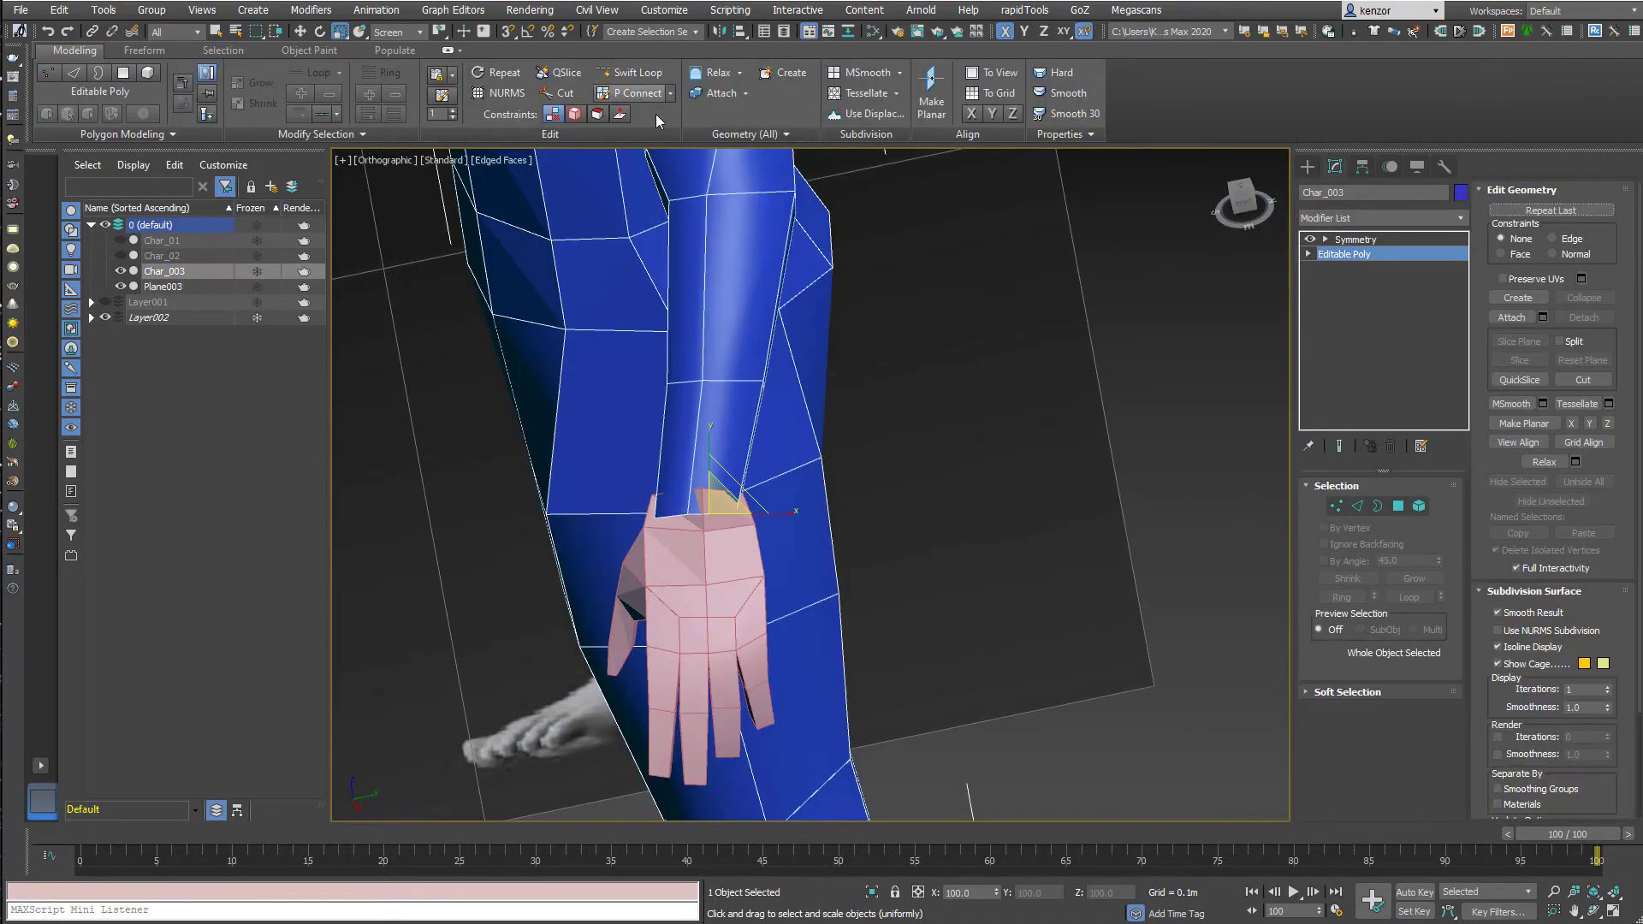
Attach Plane003 into Char_003 so the hand merges with the body mesh.
click(1398, 506)
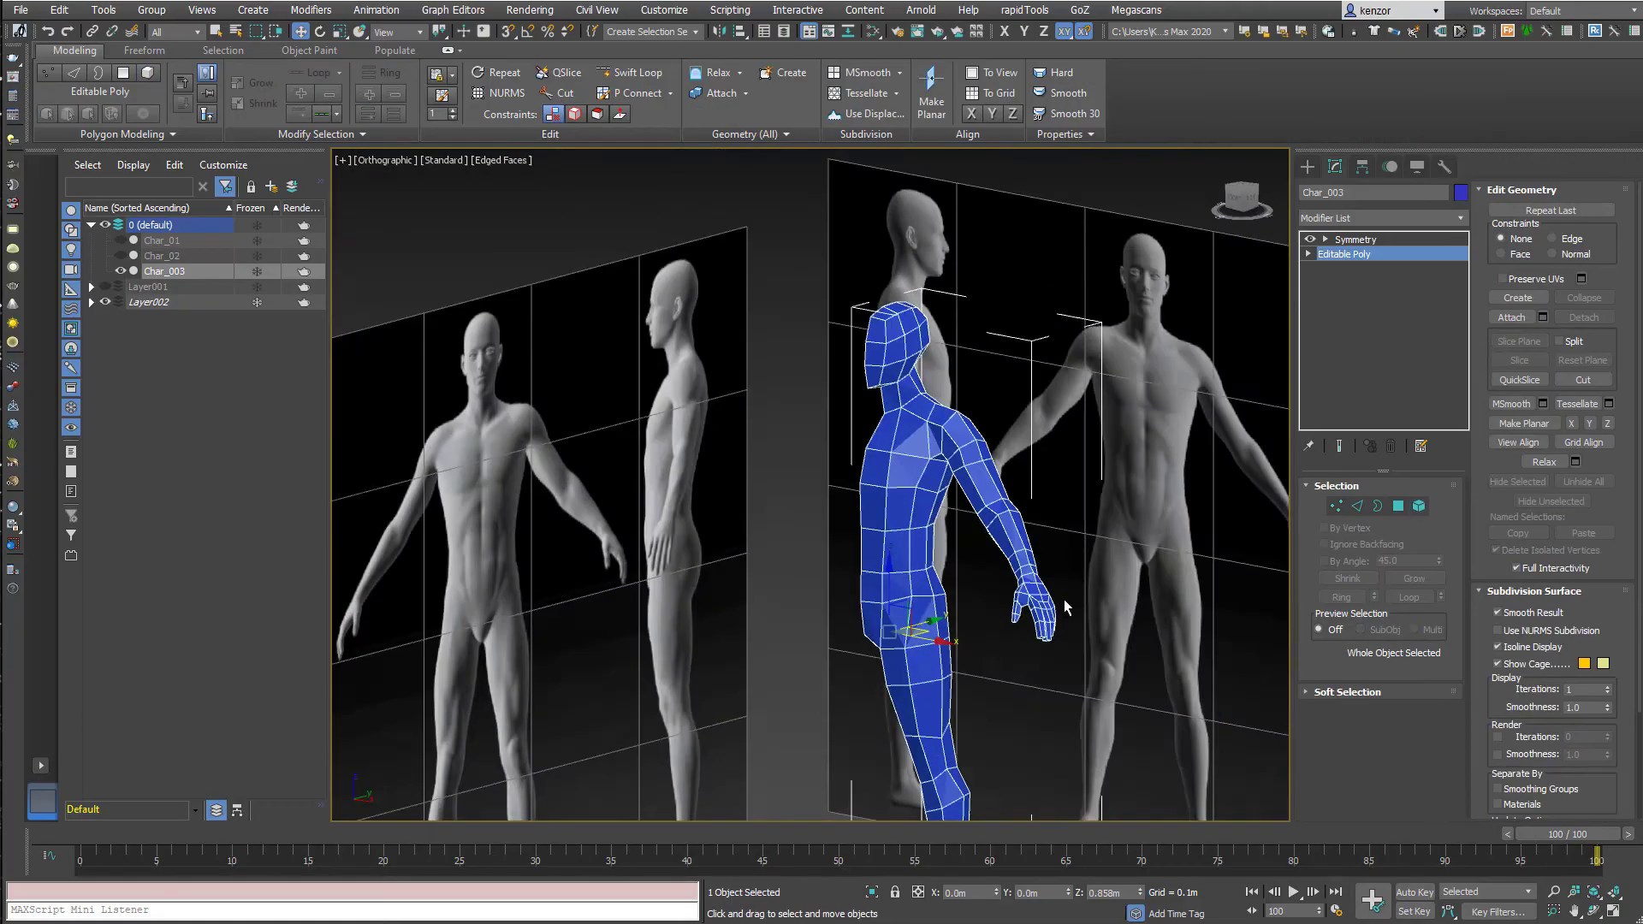
Maximize the viewport in expert mode and orbit to view the finished character from the front.
click(1355, 237)
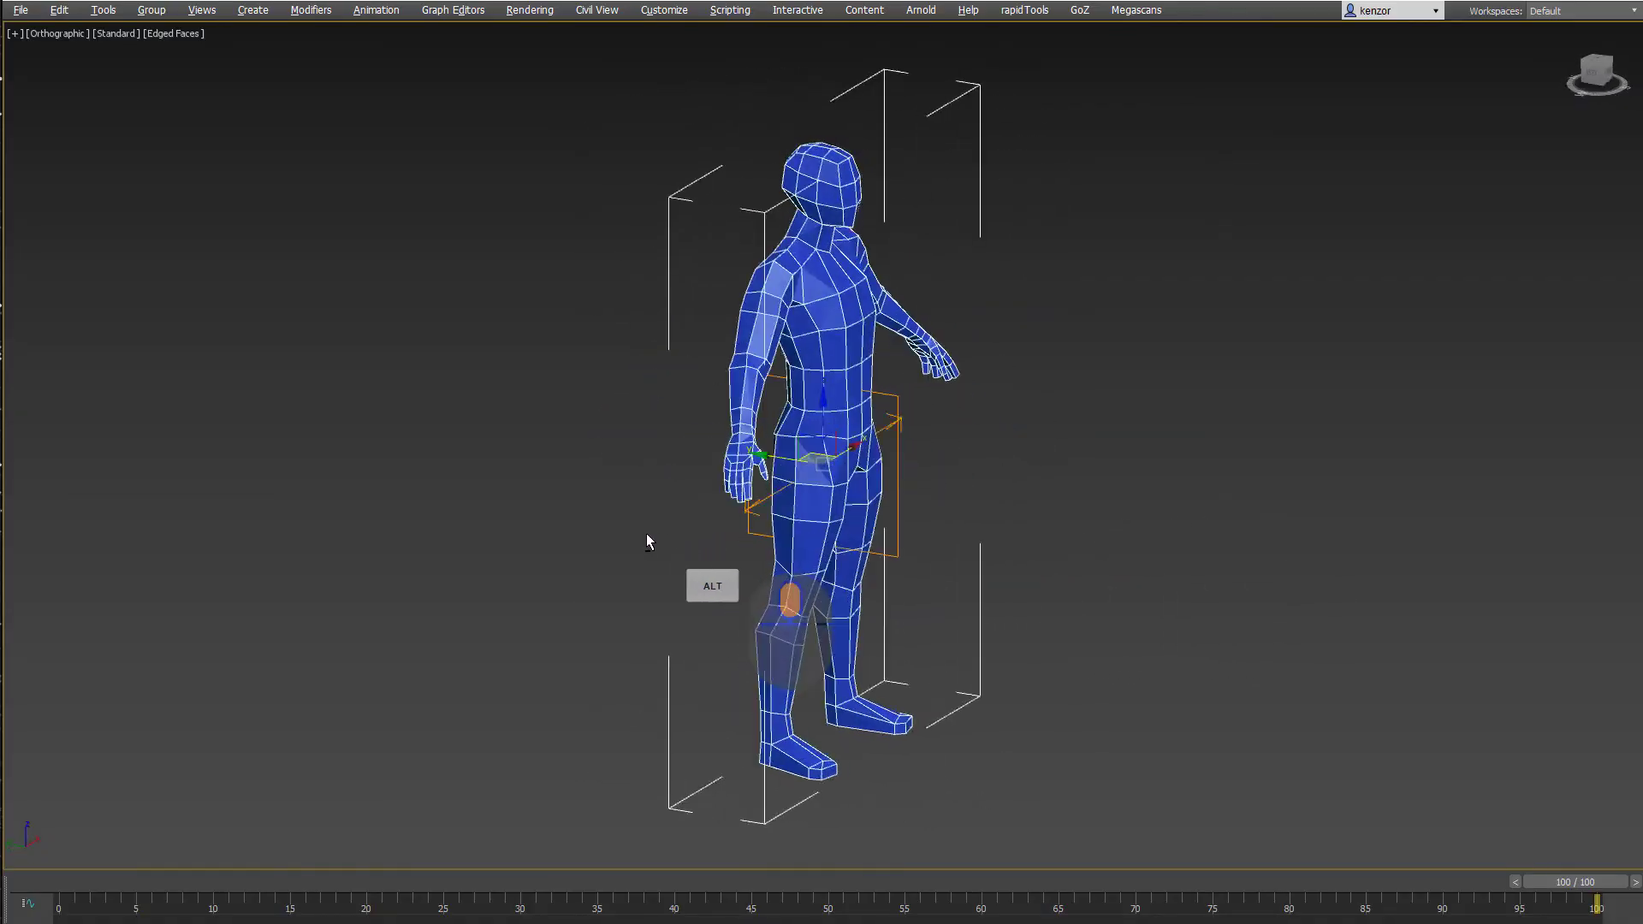
drag(647, 541, 509, 534)
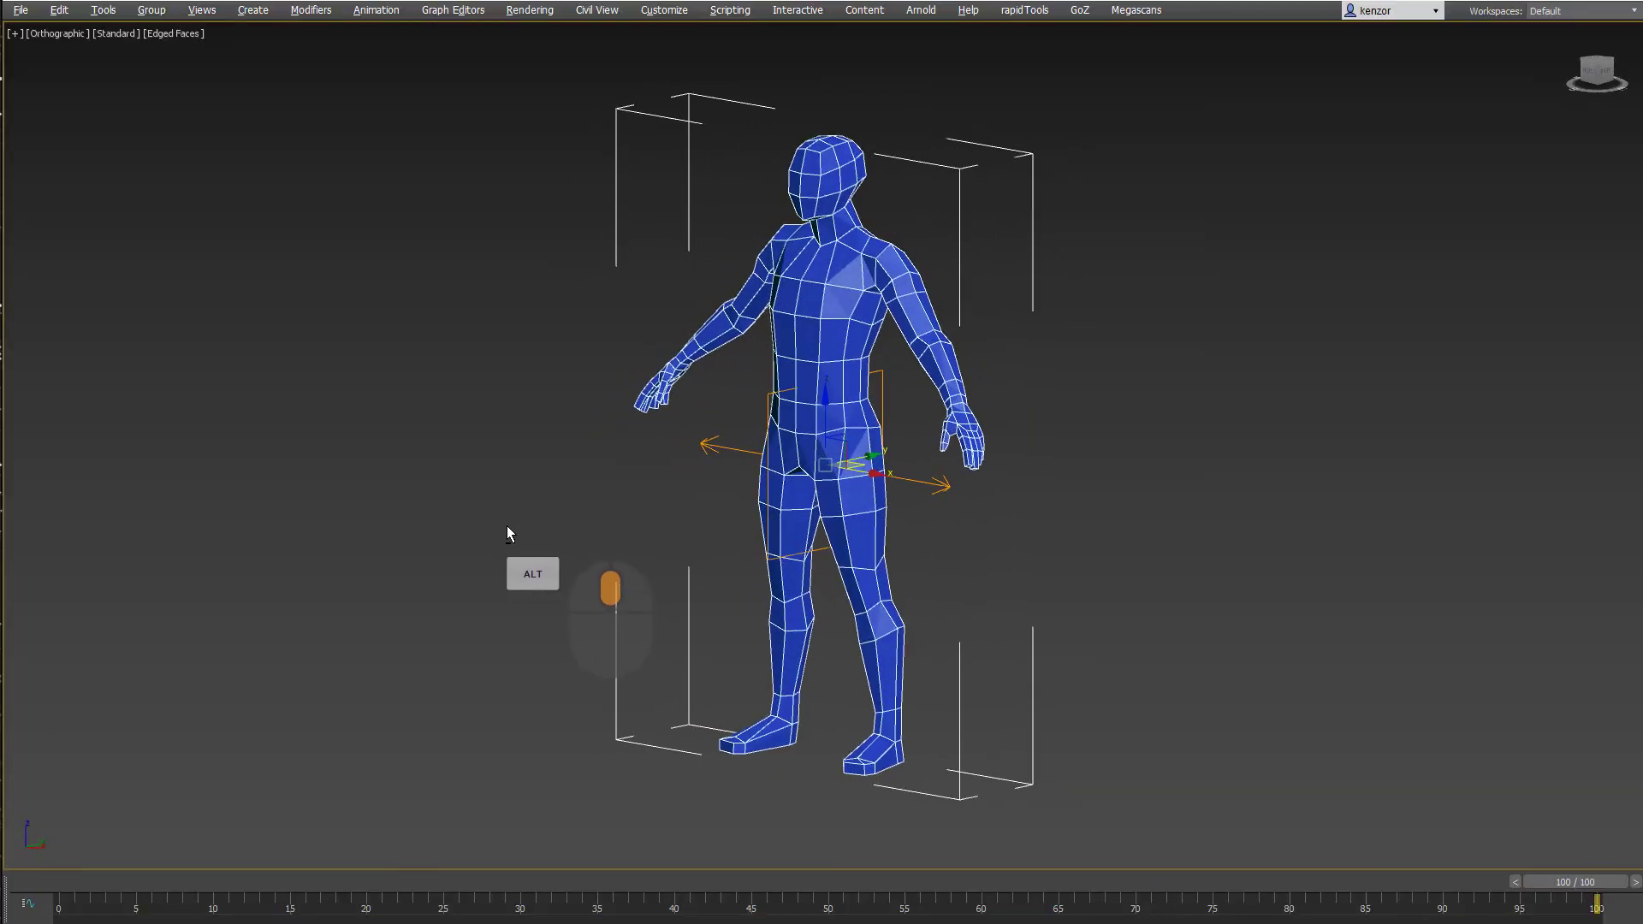